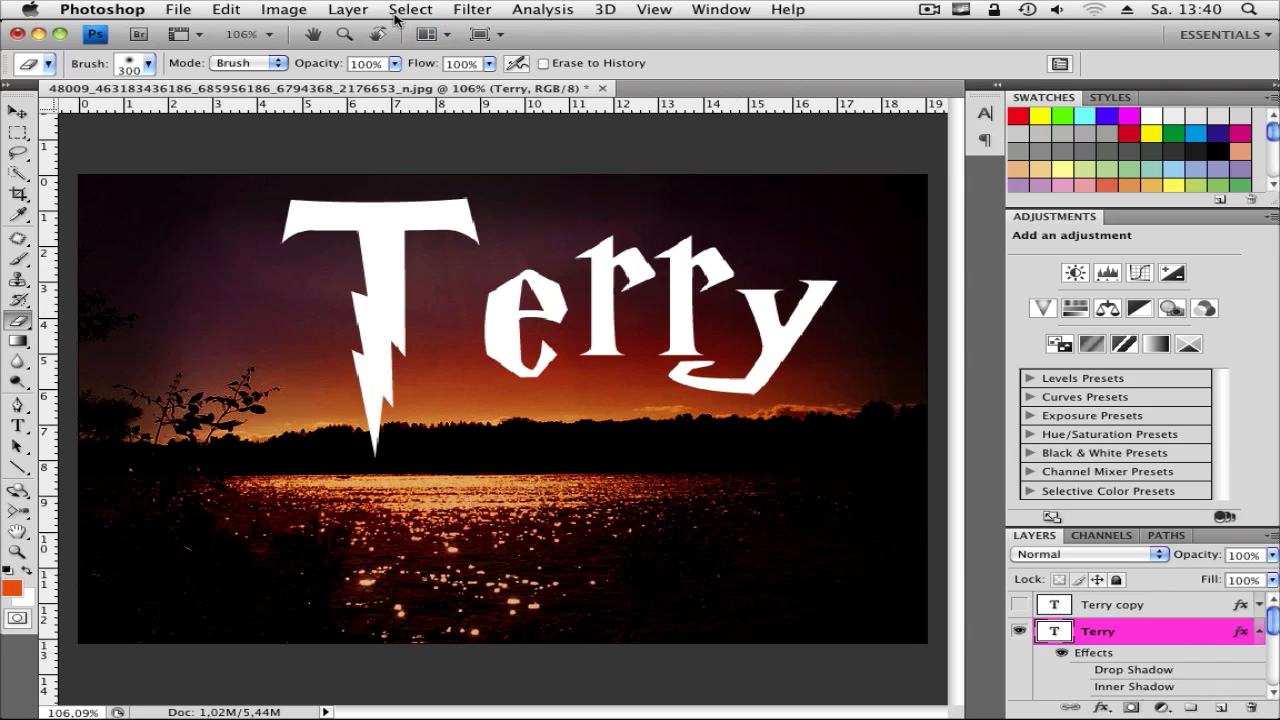
Step: Double-click the Terry text layer to bring up Layer Style, then glance at the Layer menu
{"action": "left_click", "coordinate": [18, 425]}
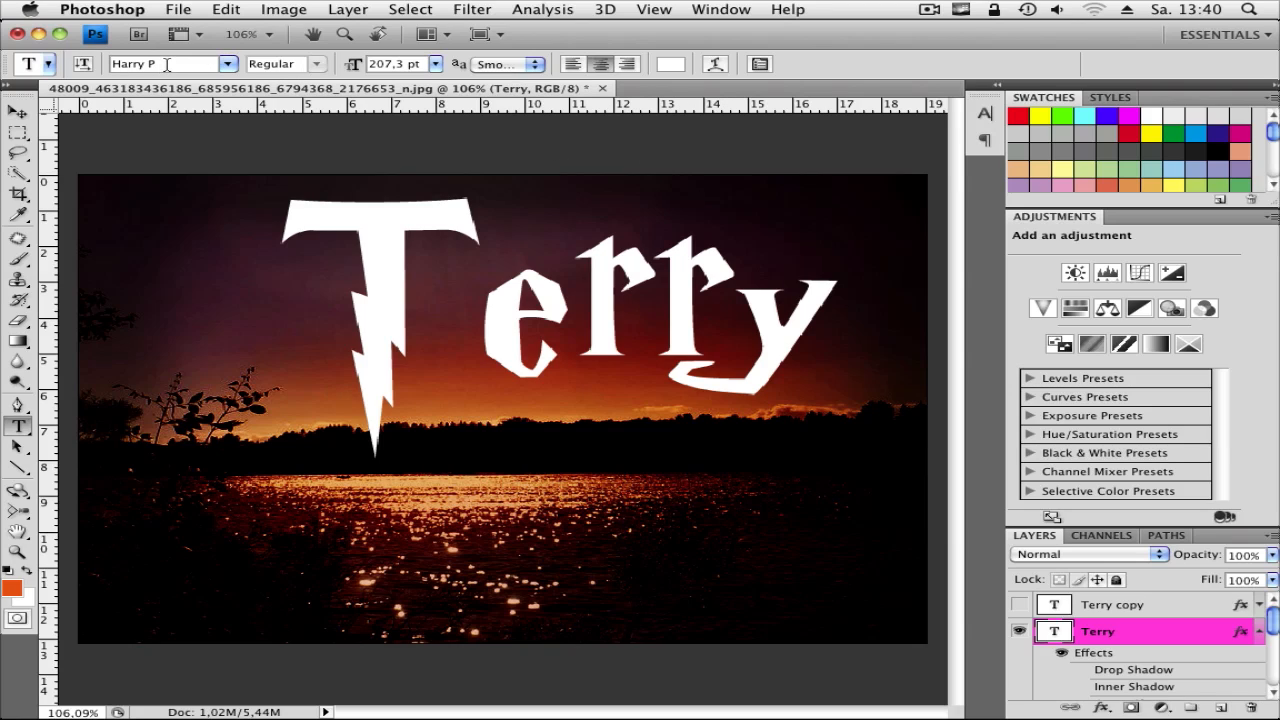
{"action": "mouse_move", "coordinate": [165, 63]}
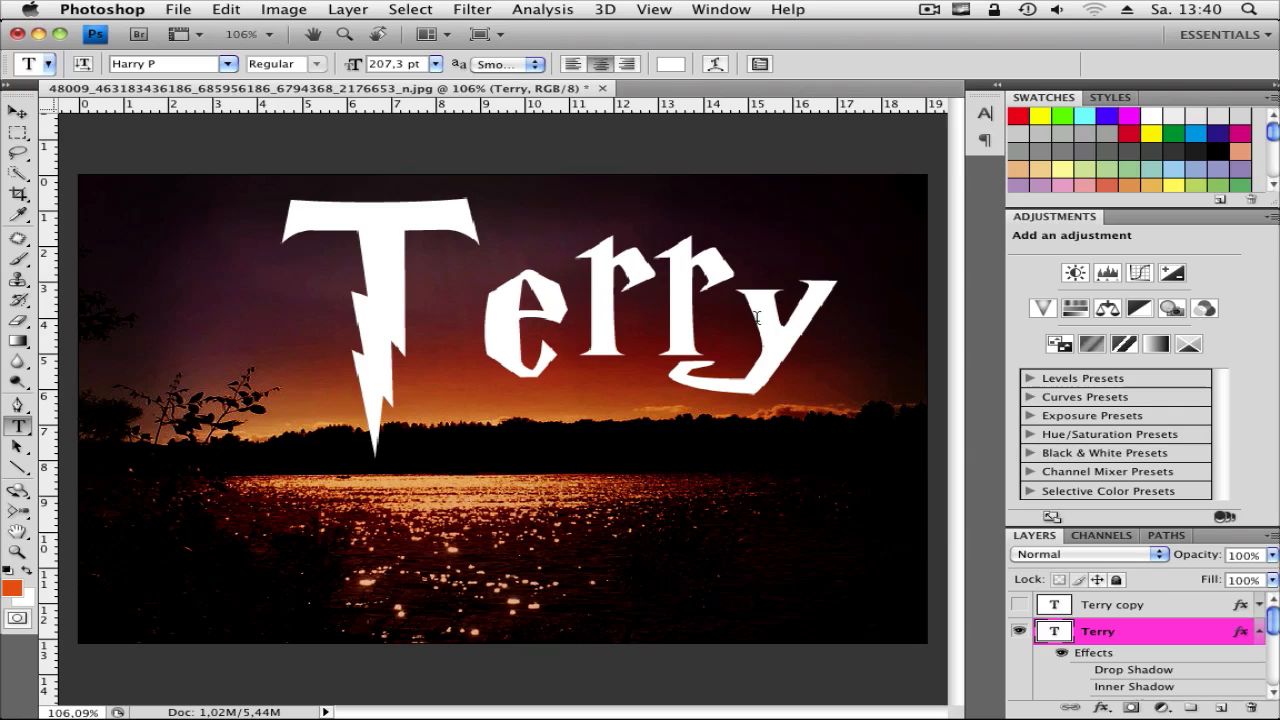
{"action": "mouse_move", "coordinate": [945, 500]}
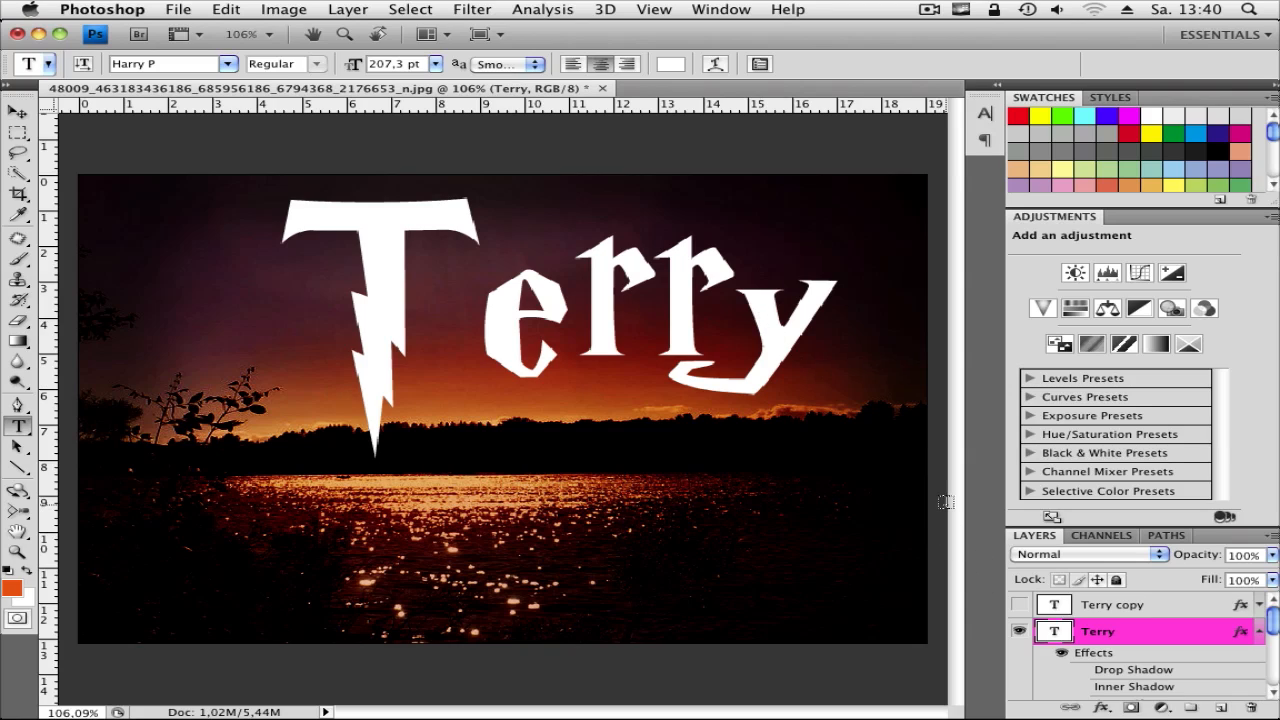
{"action": "mouse_move", "coordinate": [467, 280]}
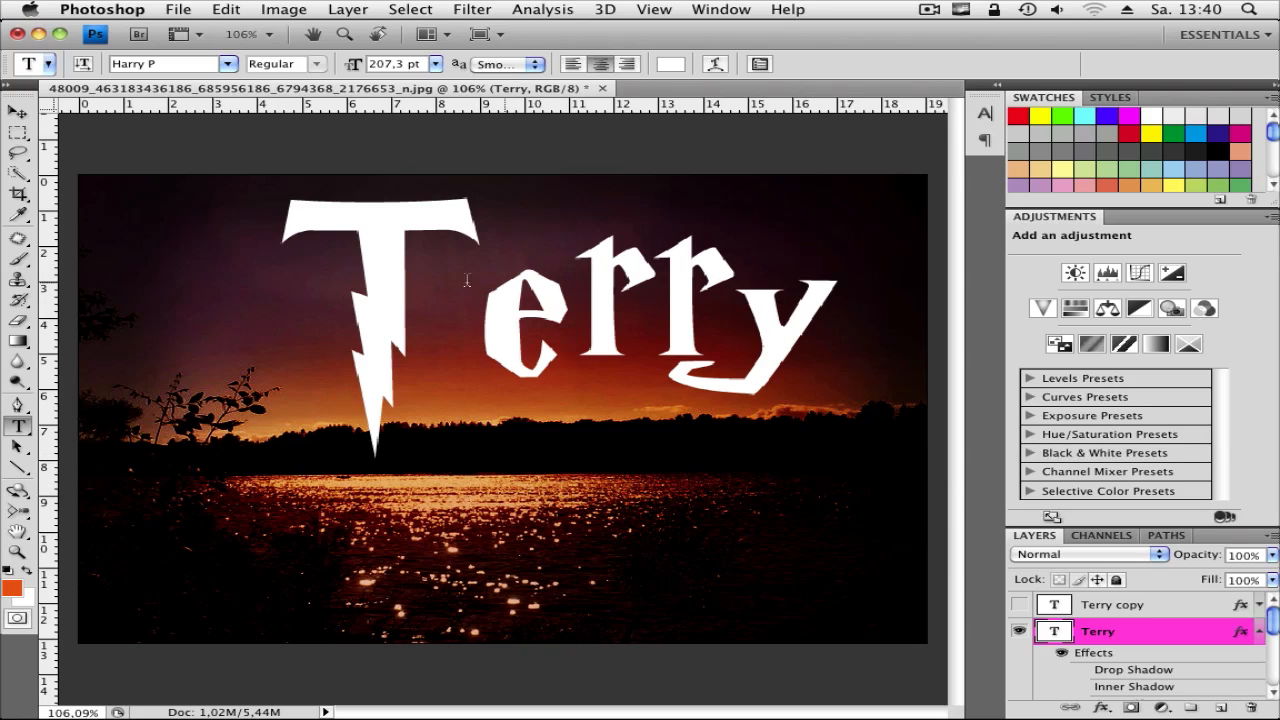
{"action": "mouse_move", "coordinate": [922, 366]}
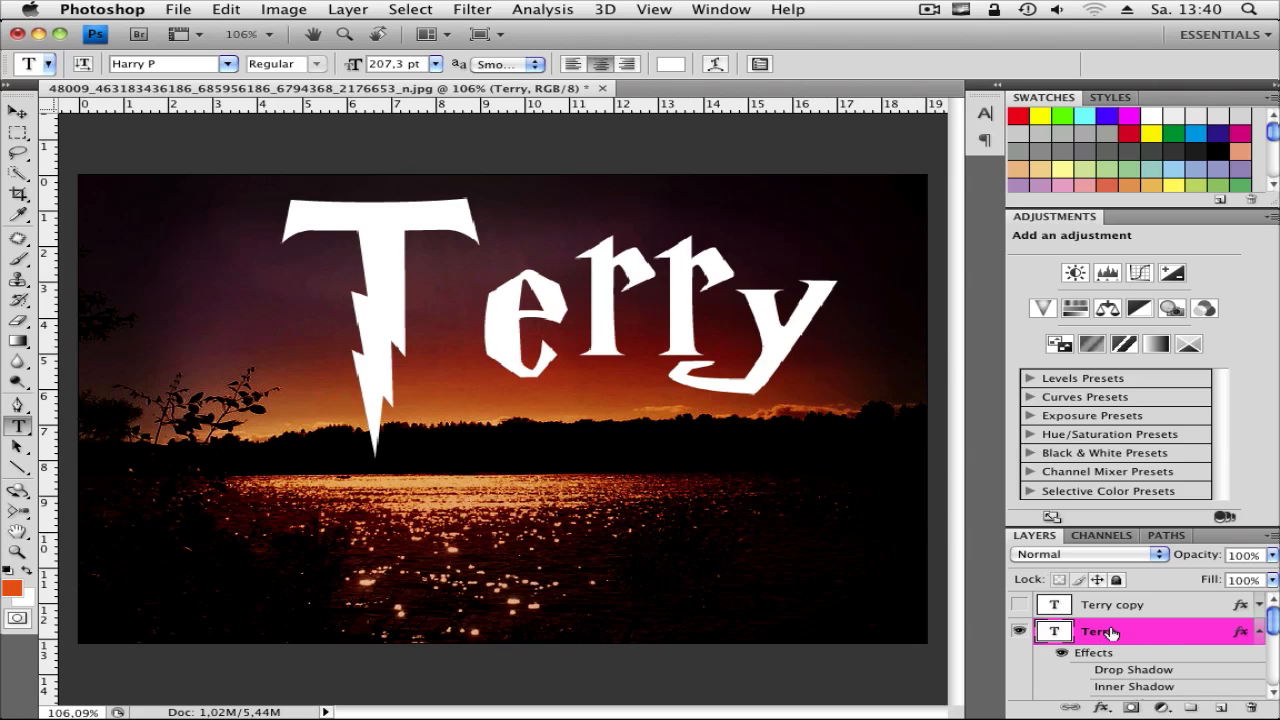
{"action": "double_click", "coordinate": [1100, 631]}
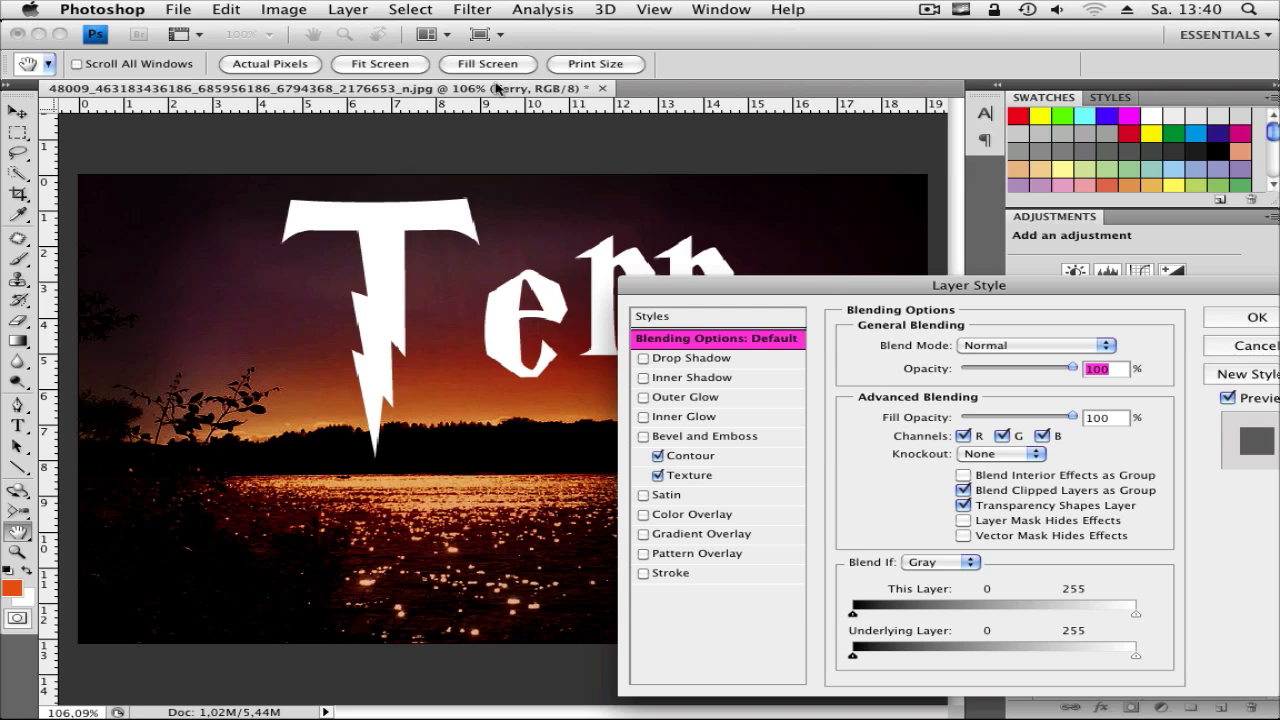
{"action": "left_click", "coordinate": [347, 9]}
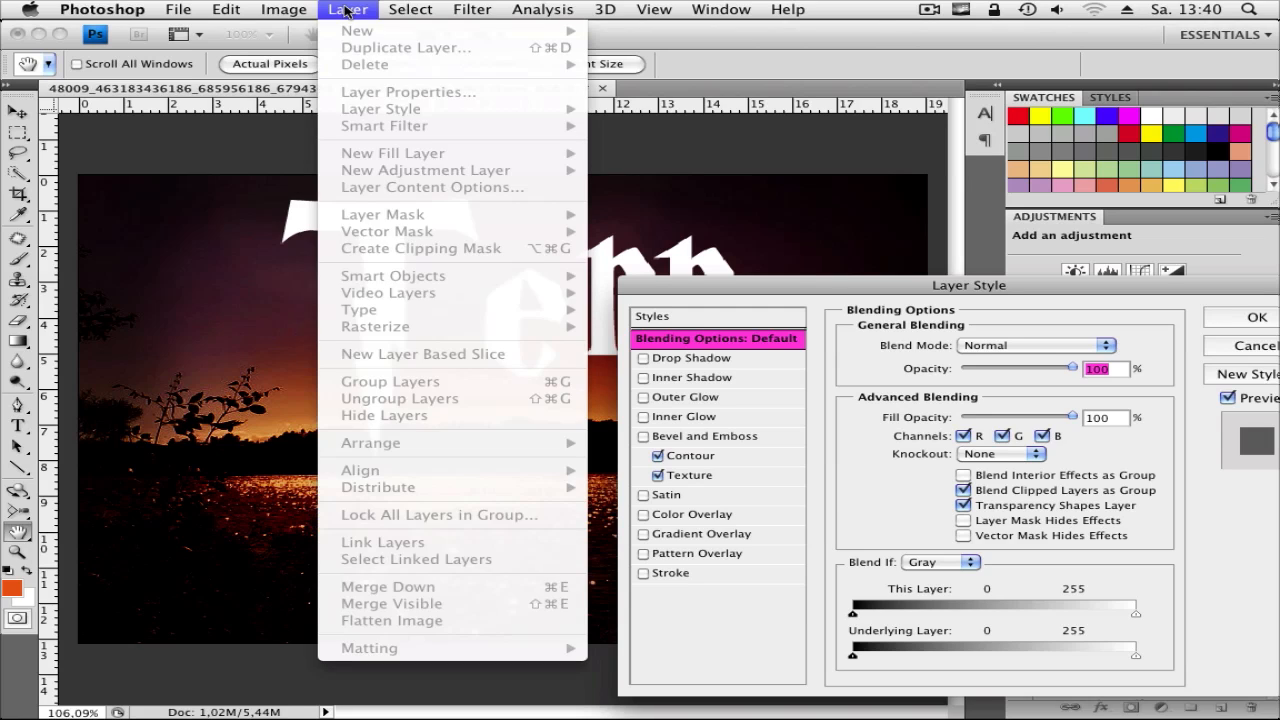
{"action": "mouse_move", "coordinate": [447, 113]}
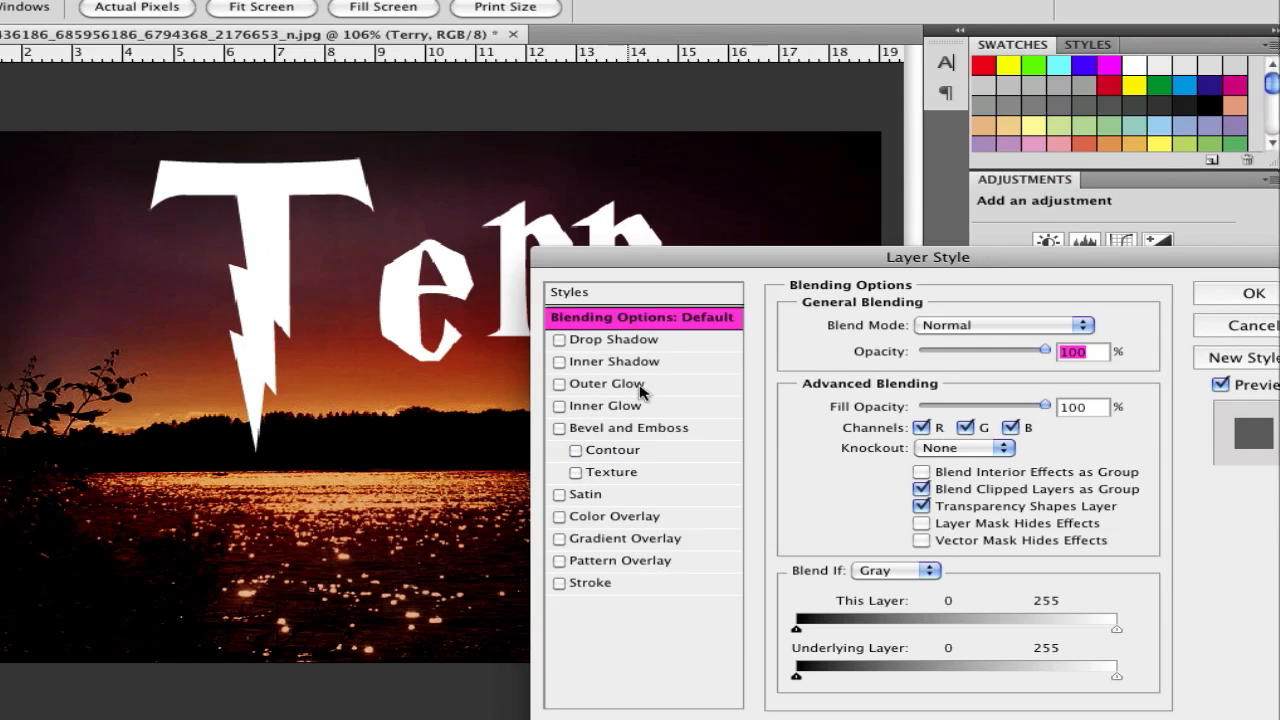
{"action": "mouse_move", "coordinate": [568, 543]}
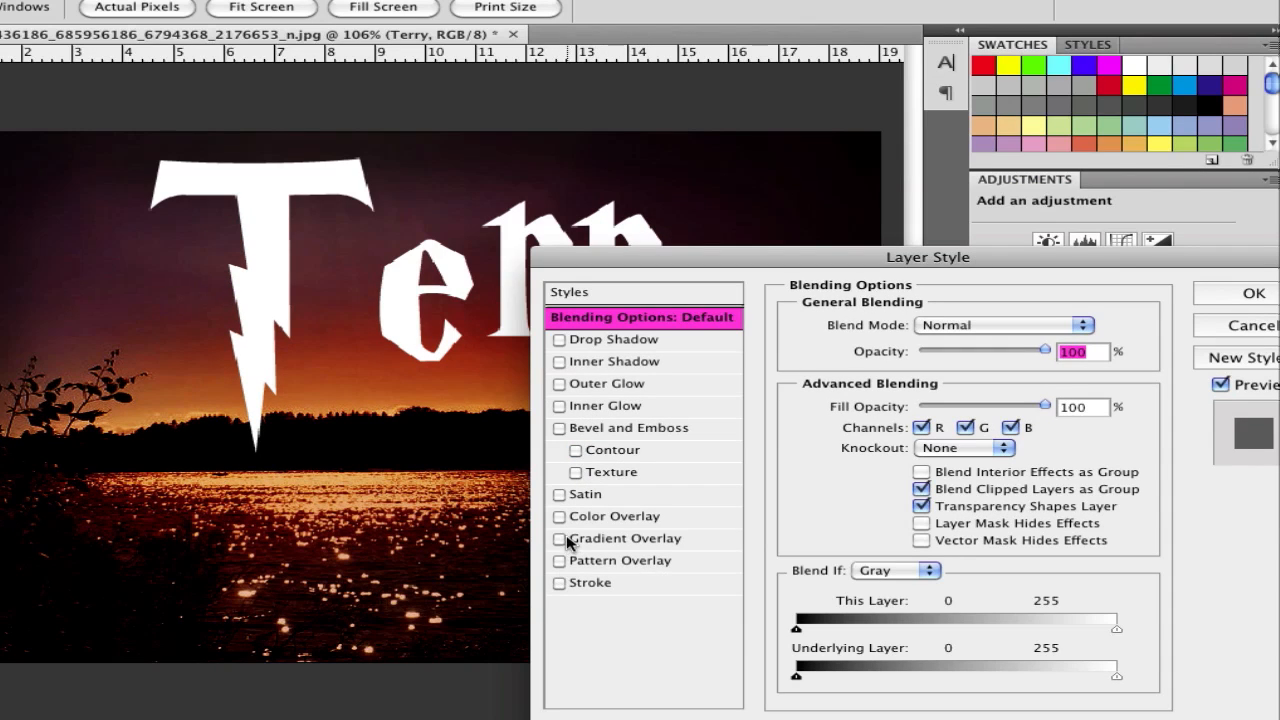
Step: Enable Gradient Overlay with stops from #a8a8a8 grey to #ededed near-white
{"action": "left_click", "coordinate": [558, 538]}
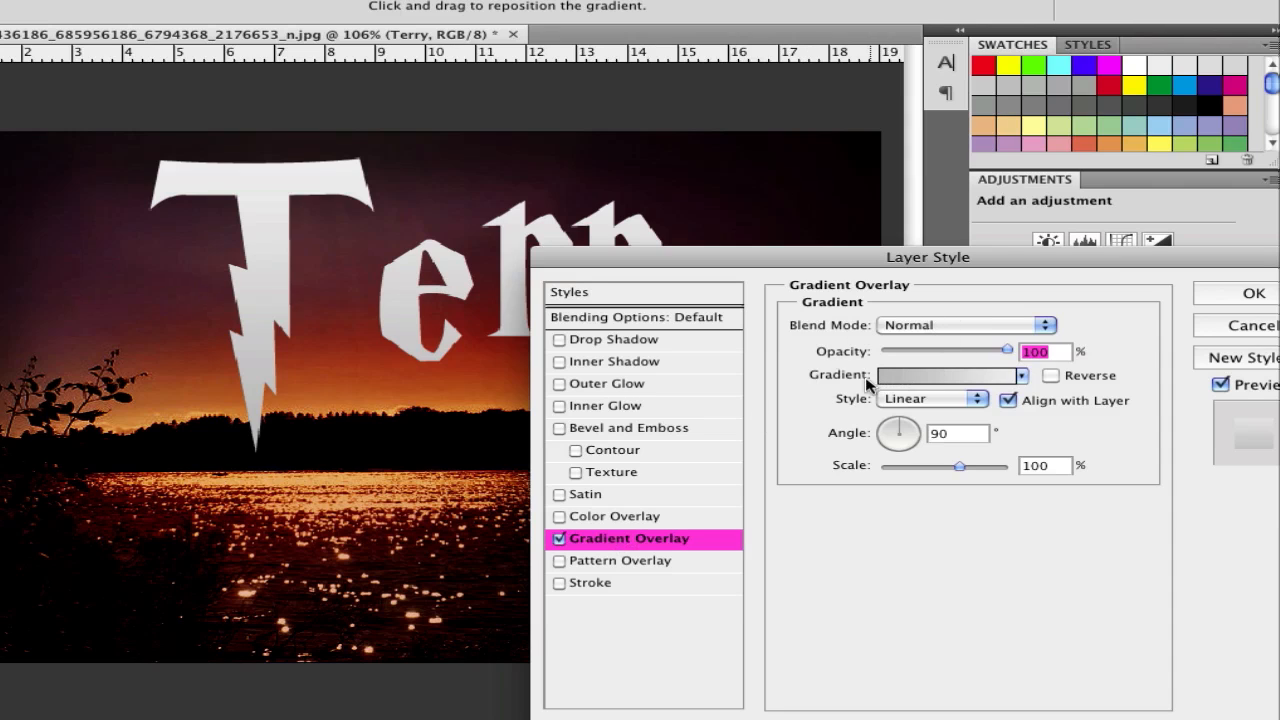
{"action": "left_click", "coordinate": [945, 375]}
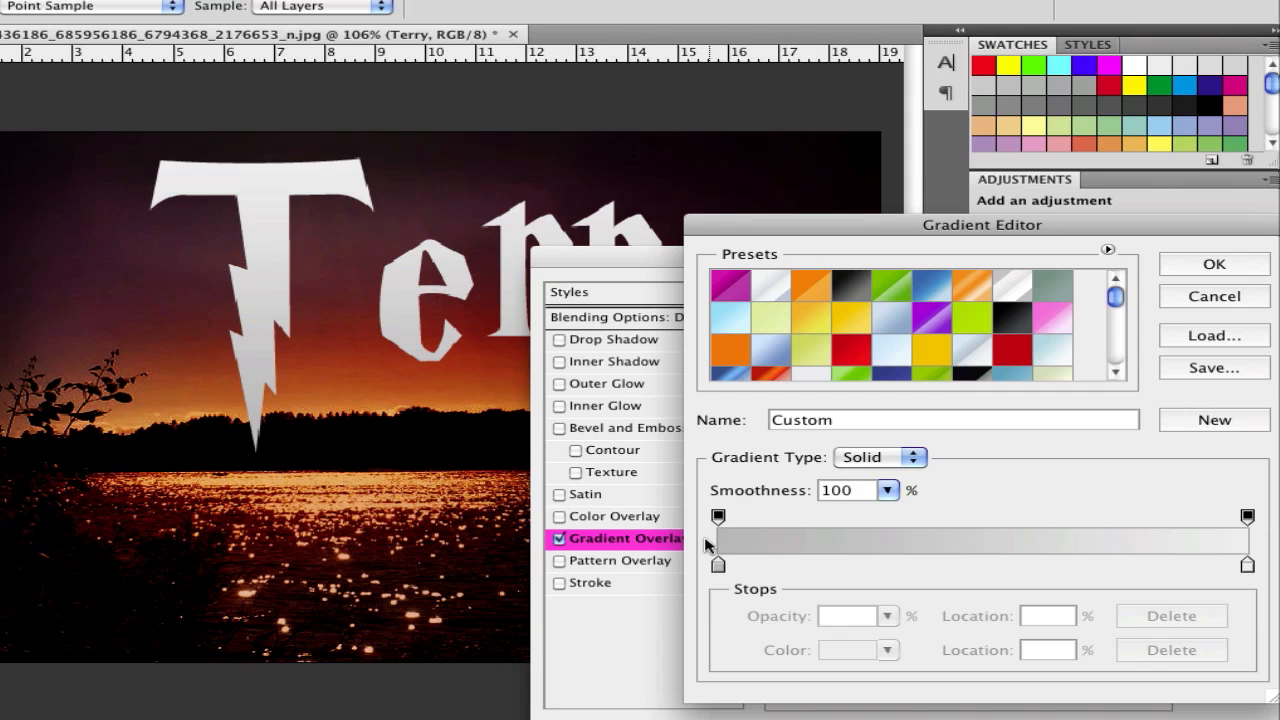
{"action": "left_click", "coordinate": [718, 565]}
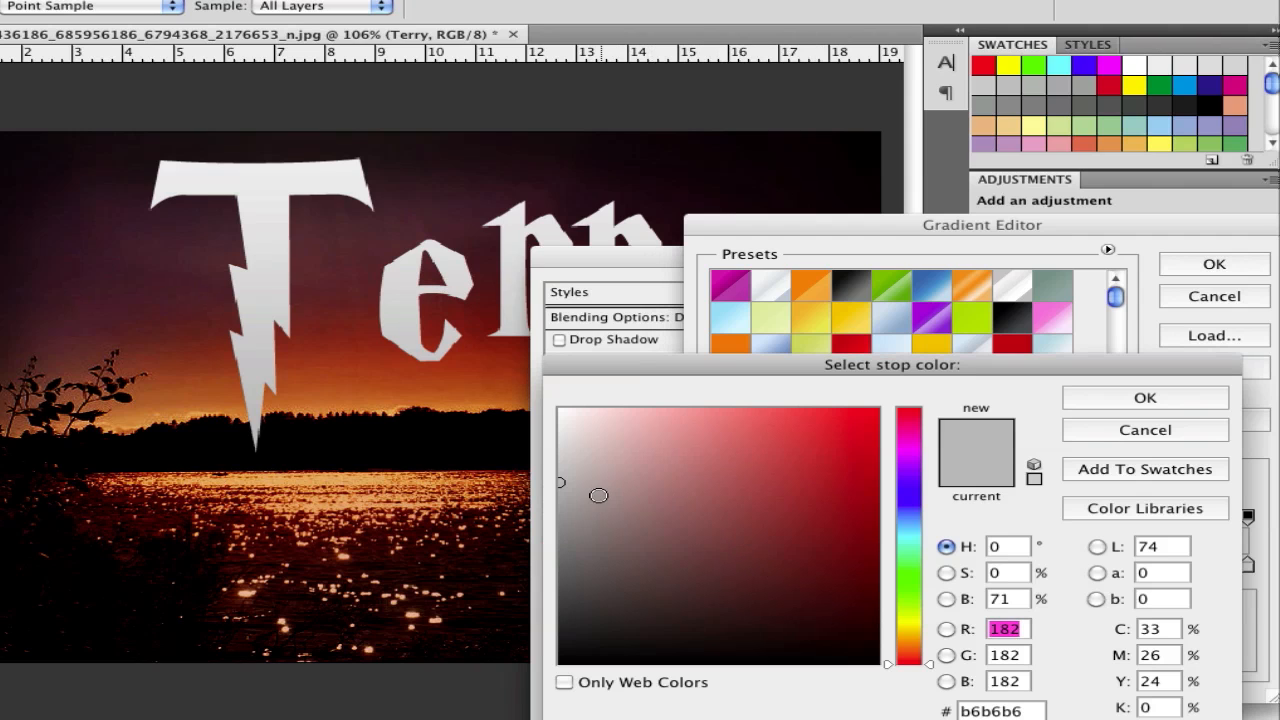
{"action": "left_click_drag", "start_coordinate": [598, 495], "coordinate": [560, 495]}
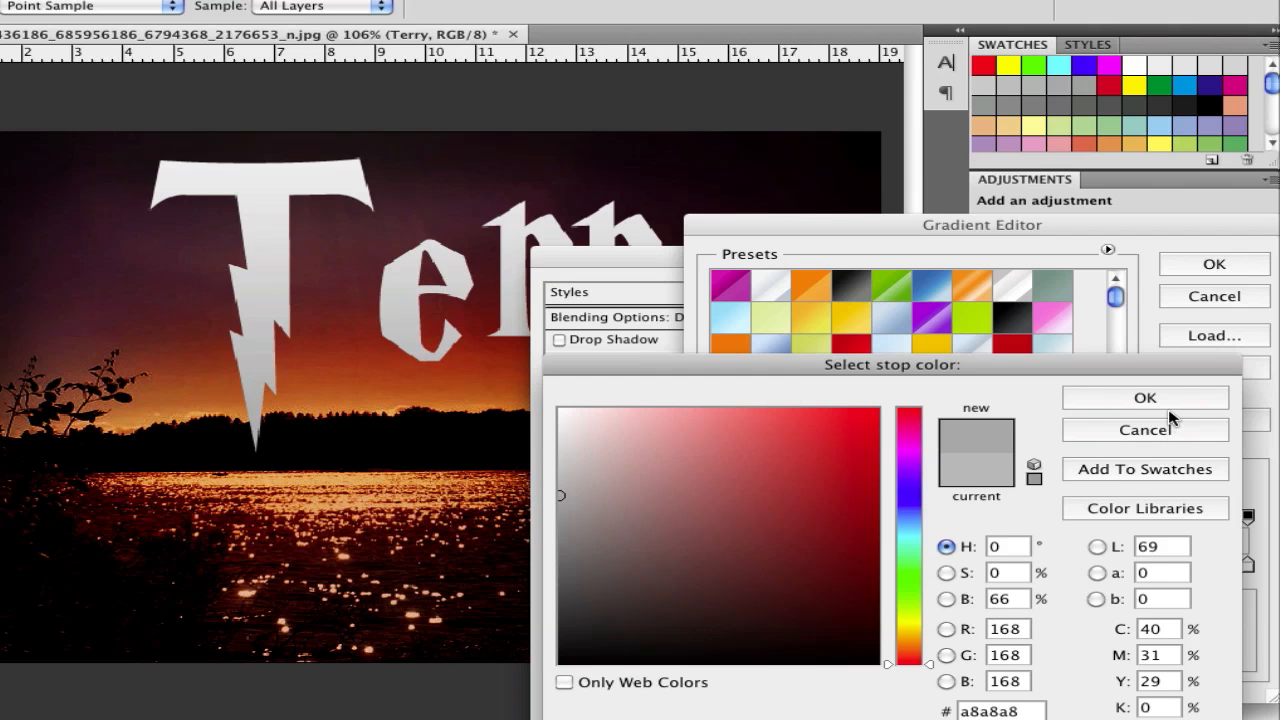
{"action": "left_click", "coordinate": [1145, 397]}
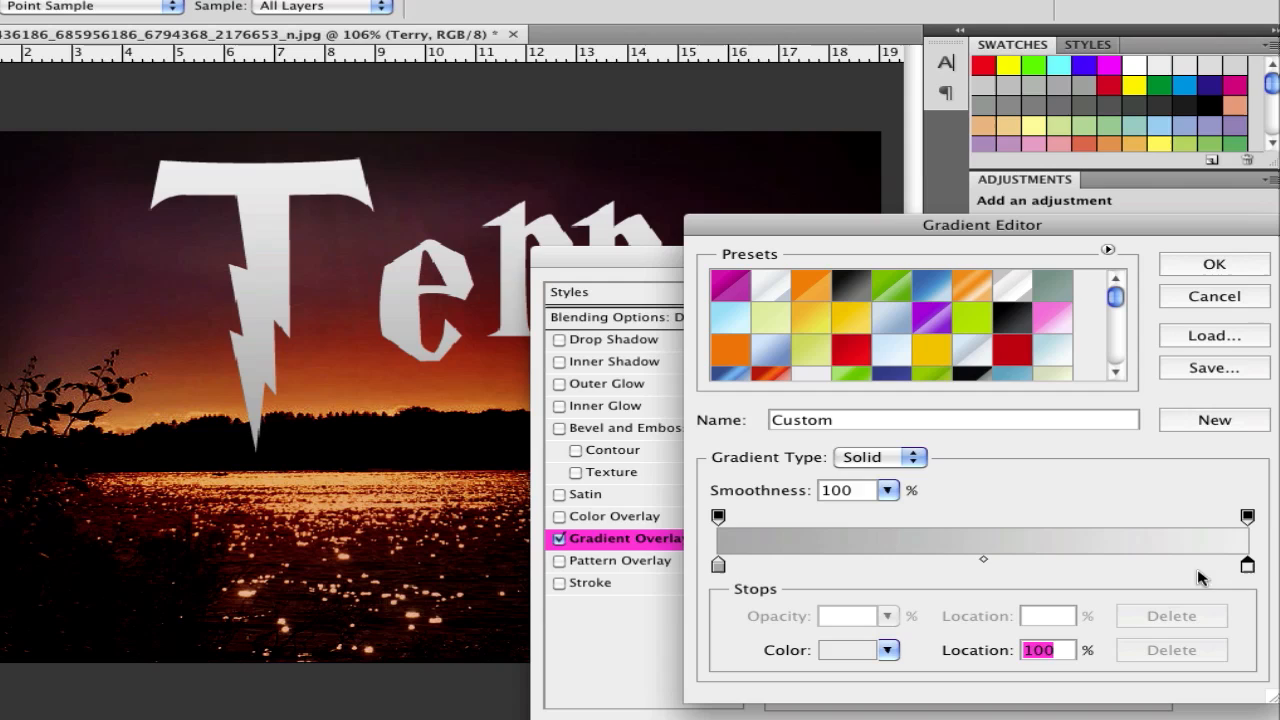
{"action": "left_click", "coordinate": [887, 650]}
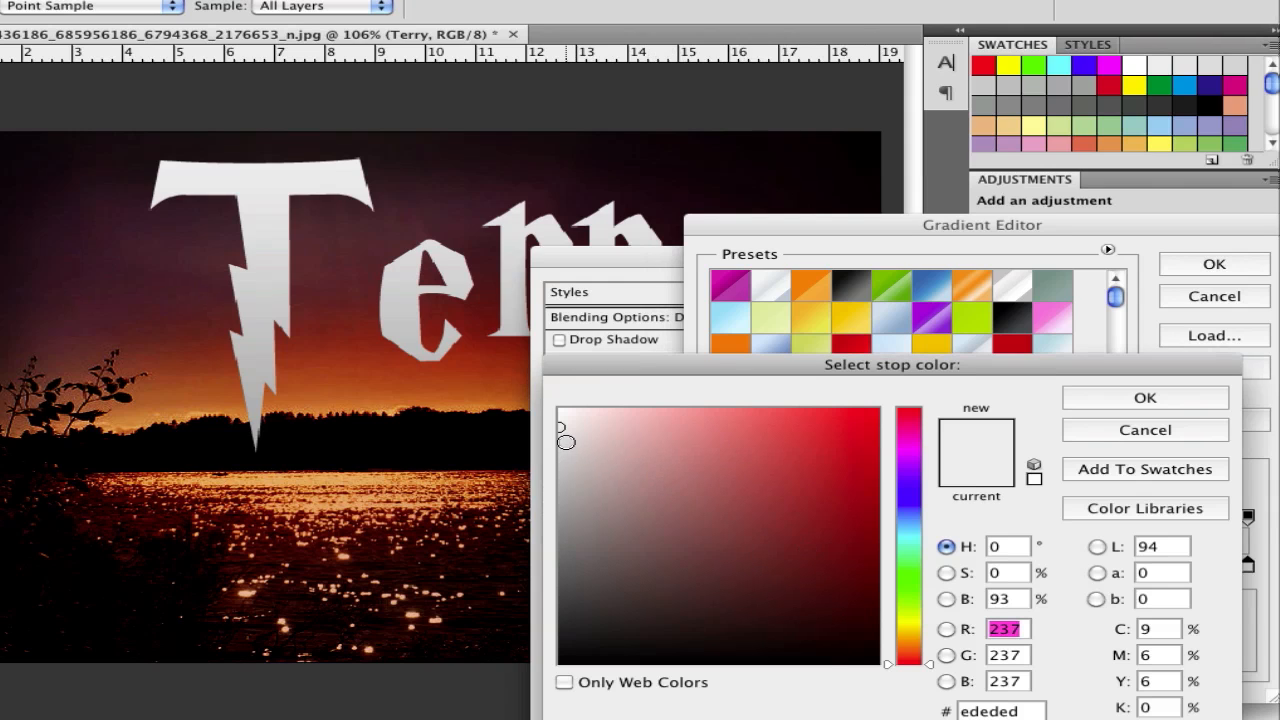
{"action": "left_click", "coordinate": [1145, 397]}
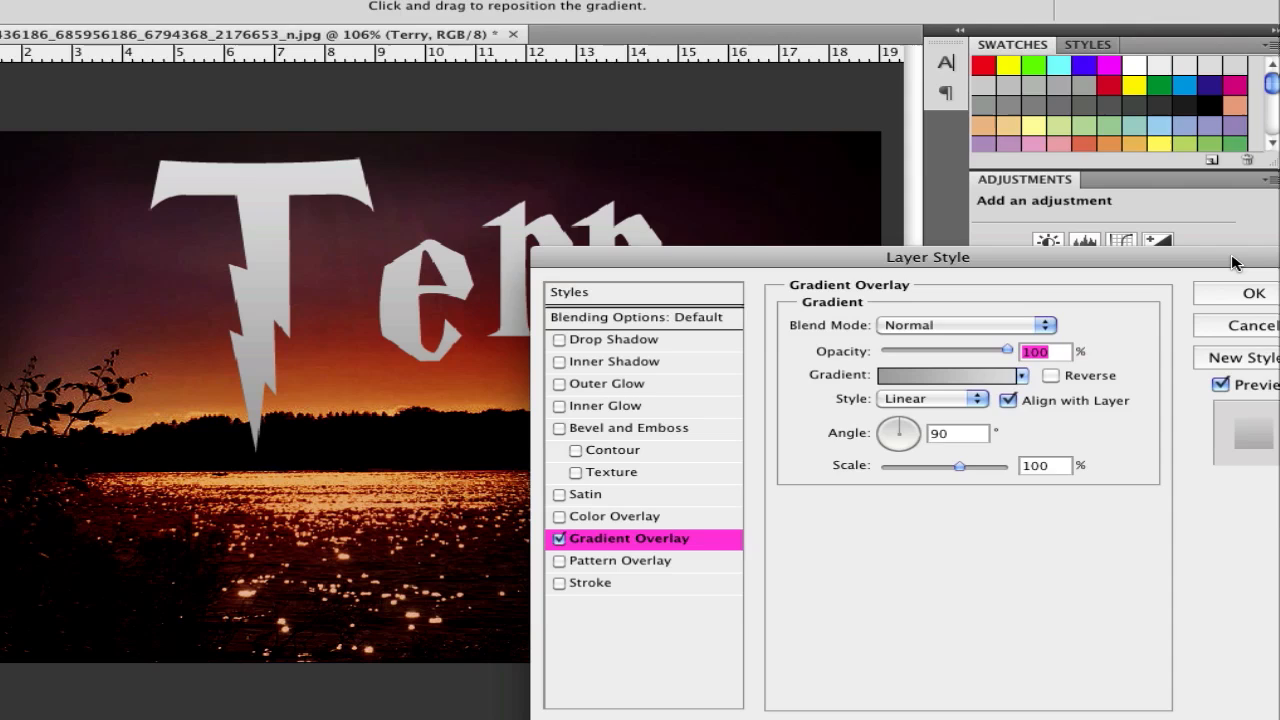
{"action": "mouse_move", "coordinate": [1207, 327]}
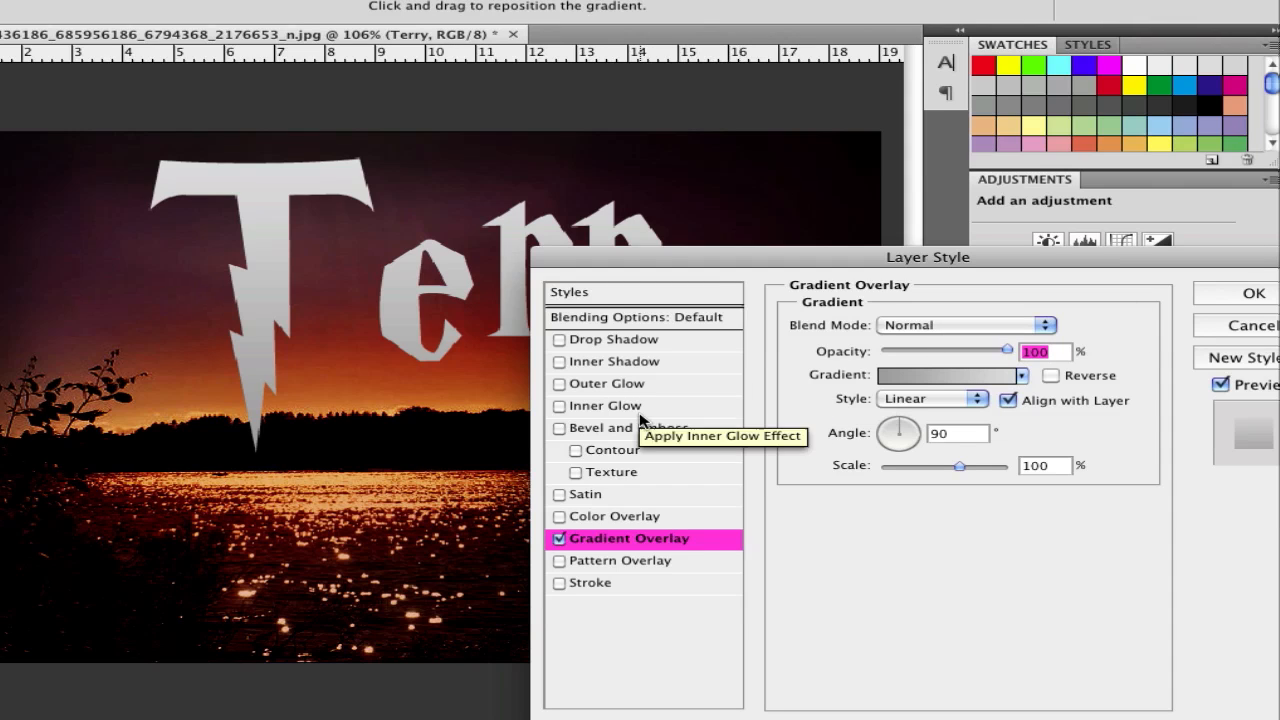
{"action": "mouse_move", "coordinate": [558, 435]}
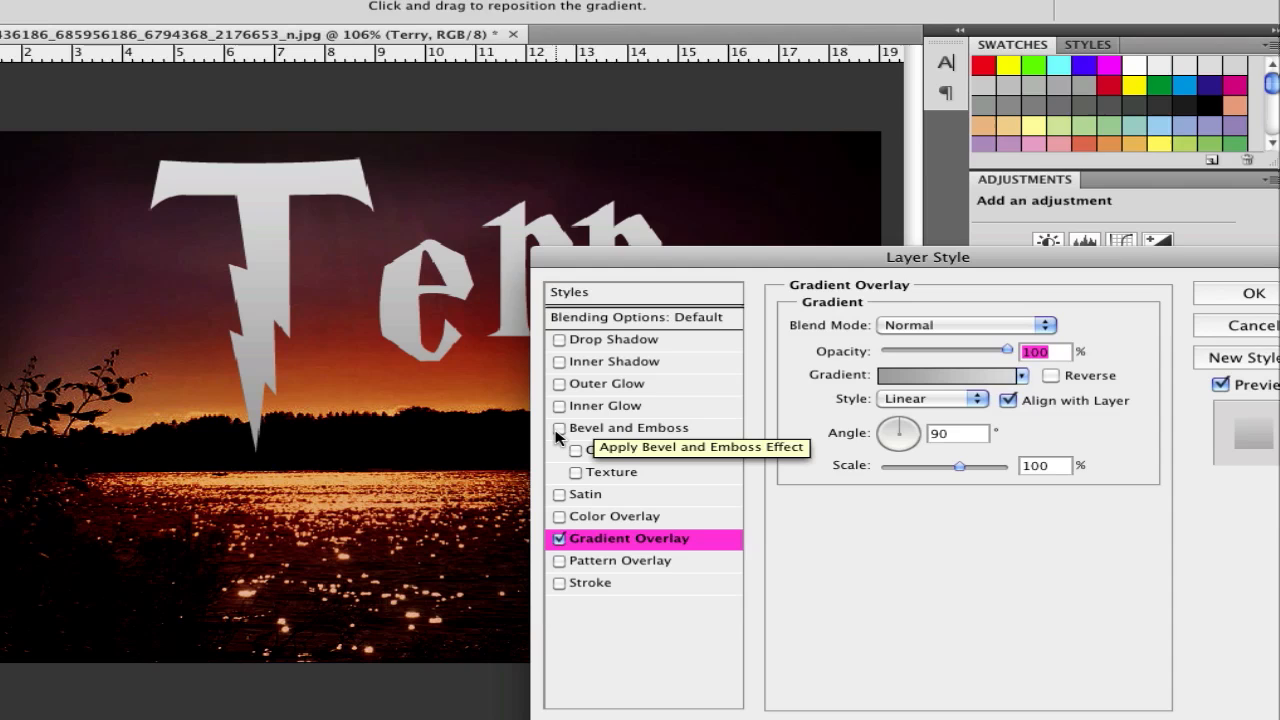
Step: Enable Bevel and Emboss as an Inner Bevel with the Chisel Hard technique
{"action": "left_click", "coordinate": [558, 428]}
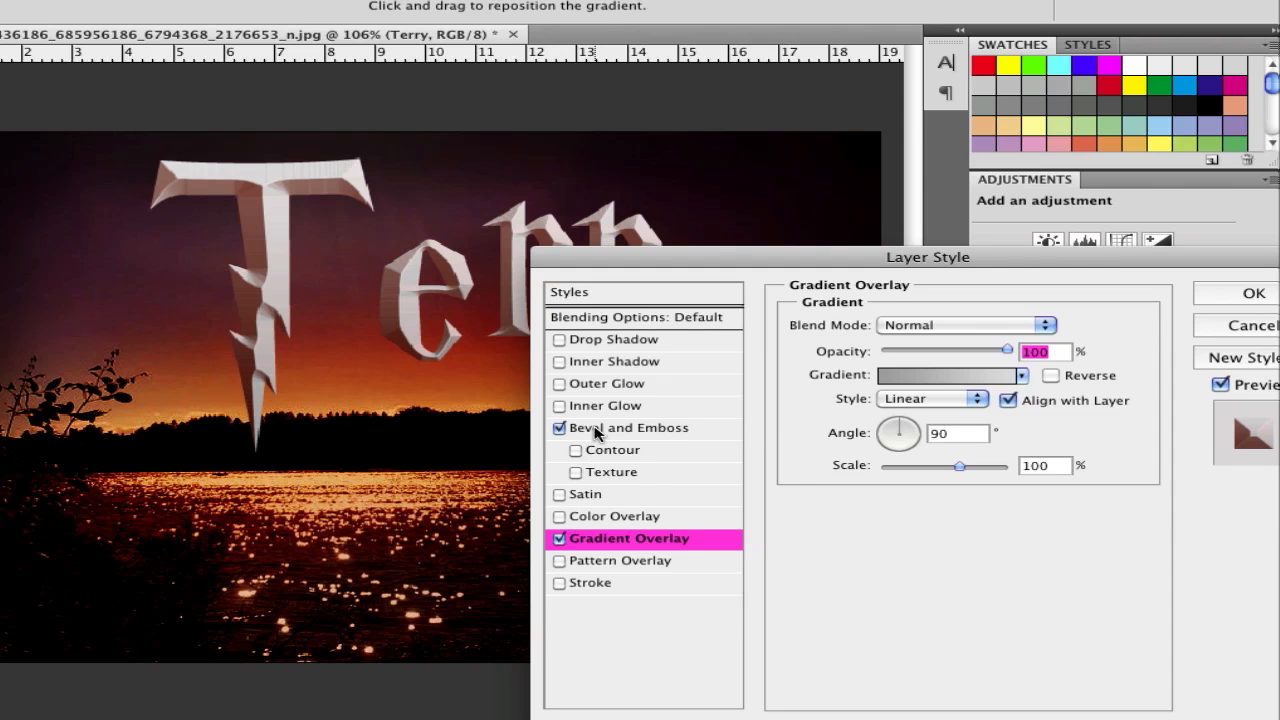
{"action": "left_click", "coordinate": [632, 427]}
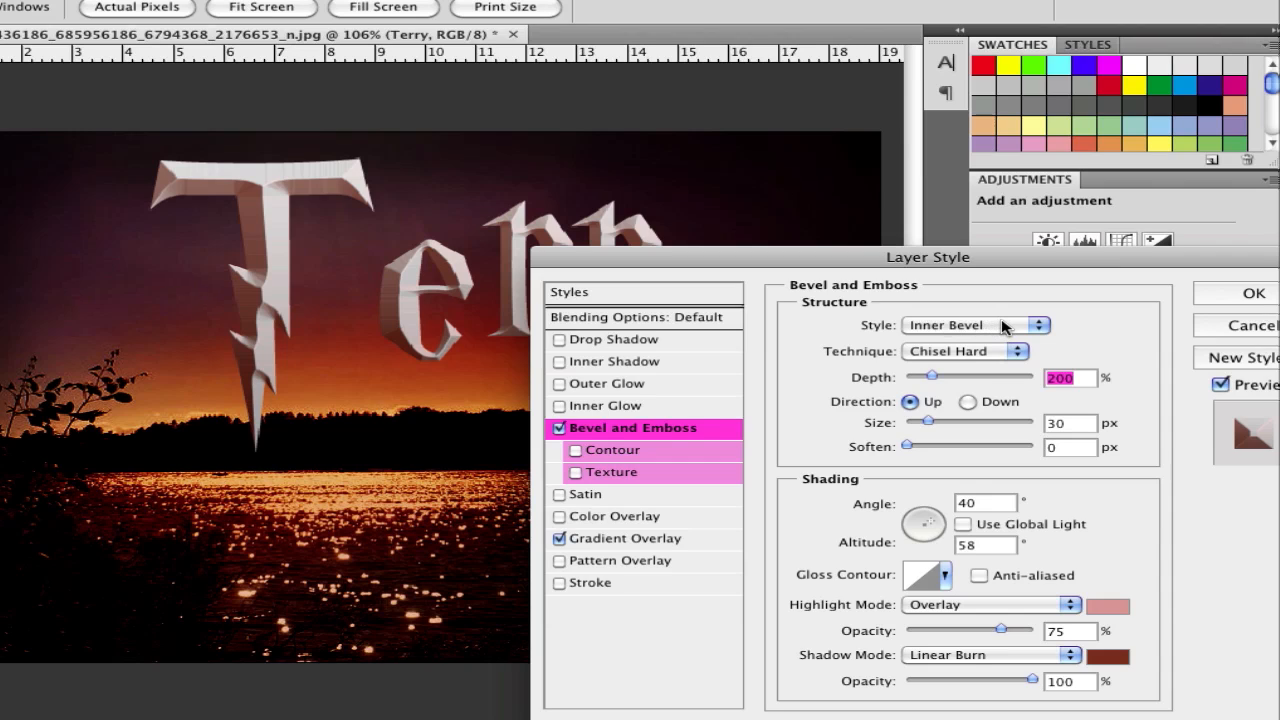
{"action": "mouse_move", "coordinate": [875, 358]}
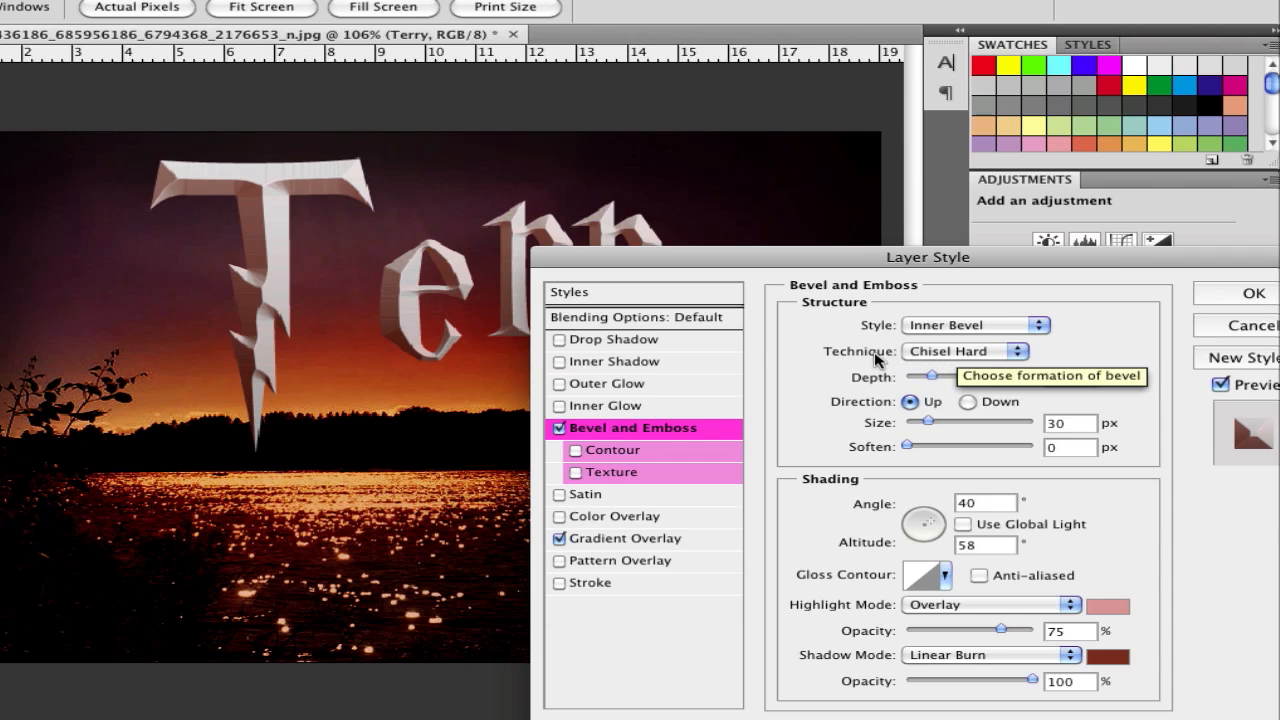
{"action": "left_click", "coordinate": [973, 325]}
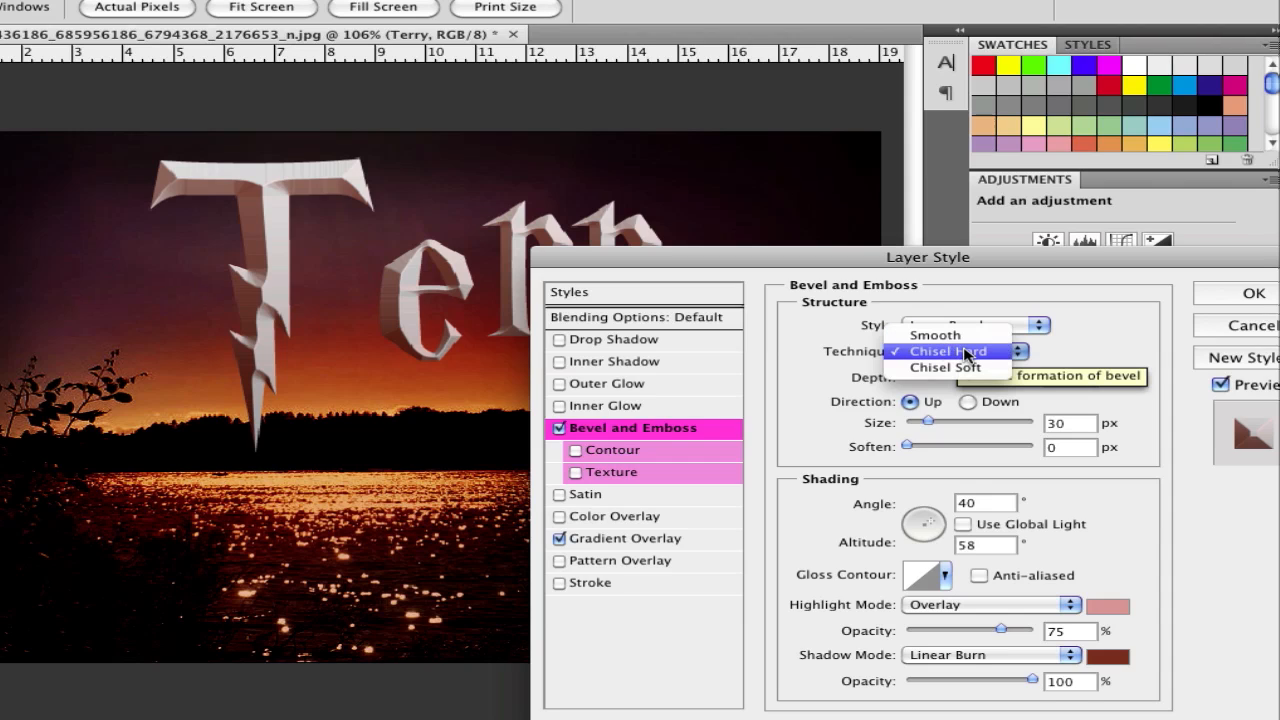
{"action": "left_click", "coordinate": [946, 351]}
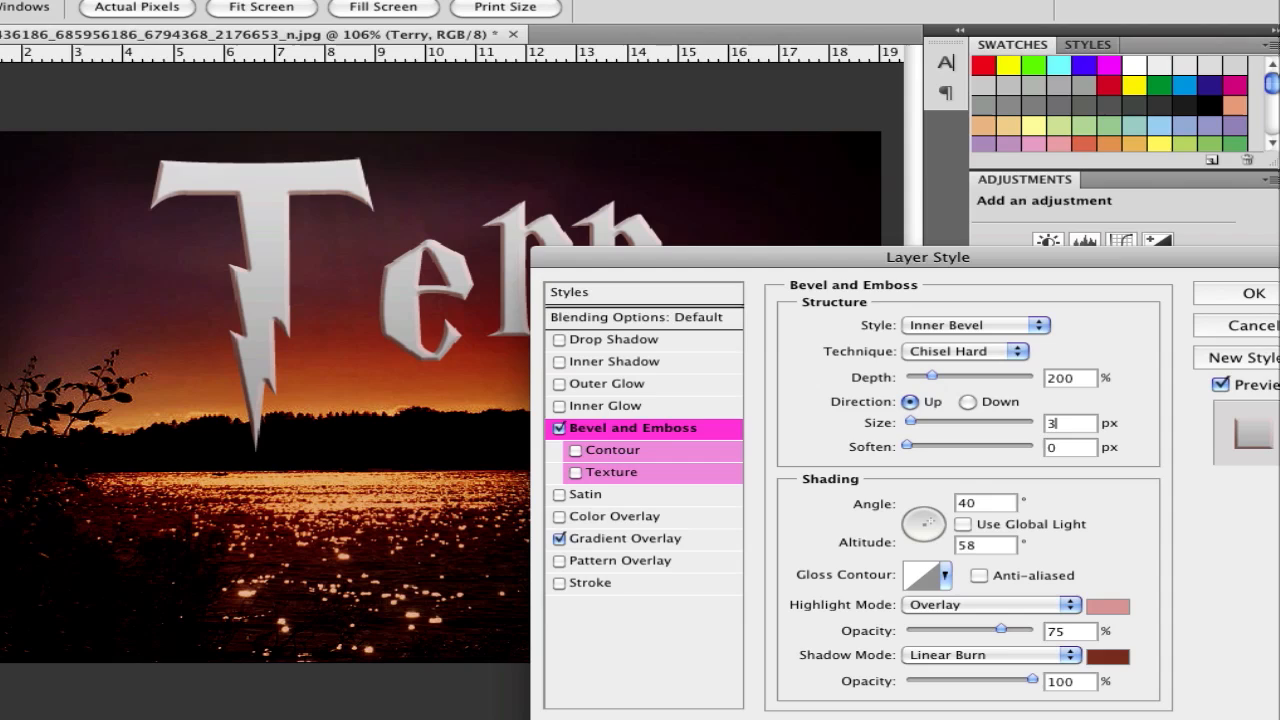
Step: Set the bevel size to 32 px with a dark red Linear Burn shadow
{"action": "type", "text": "32"}
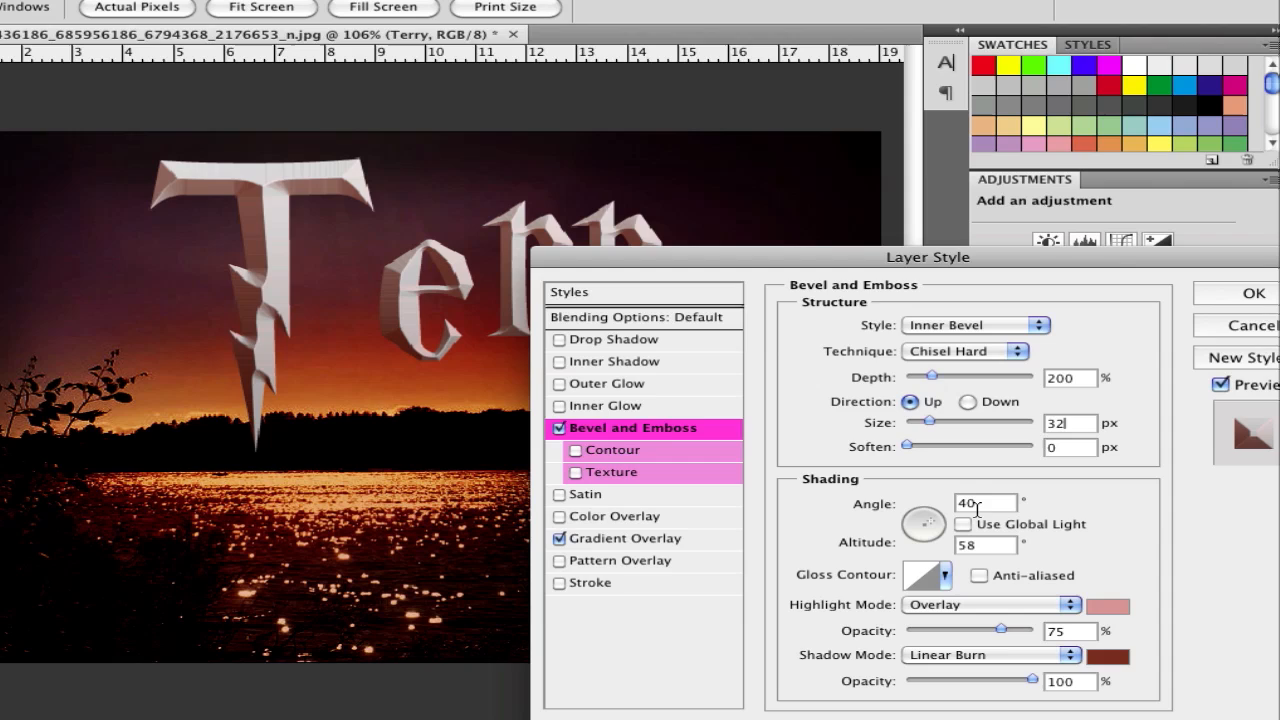
{"action": "mouse_move", "coordinate": [925, 522]}
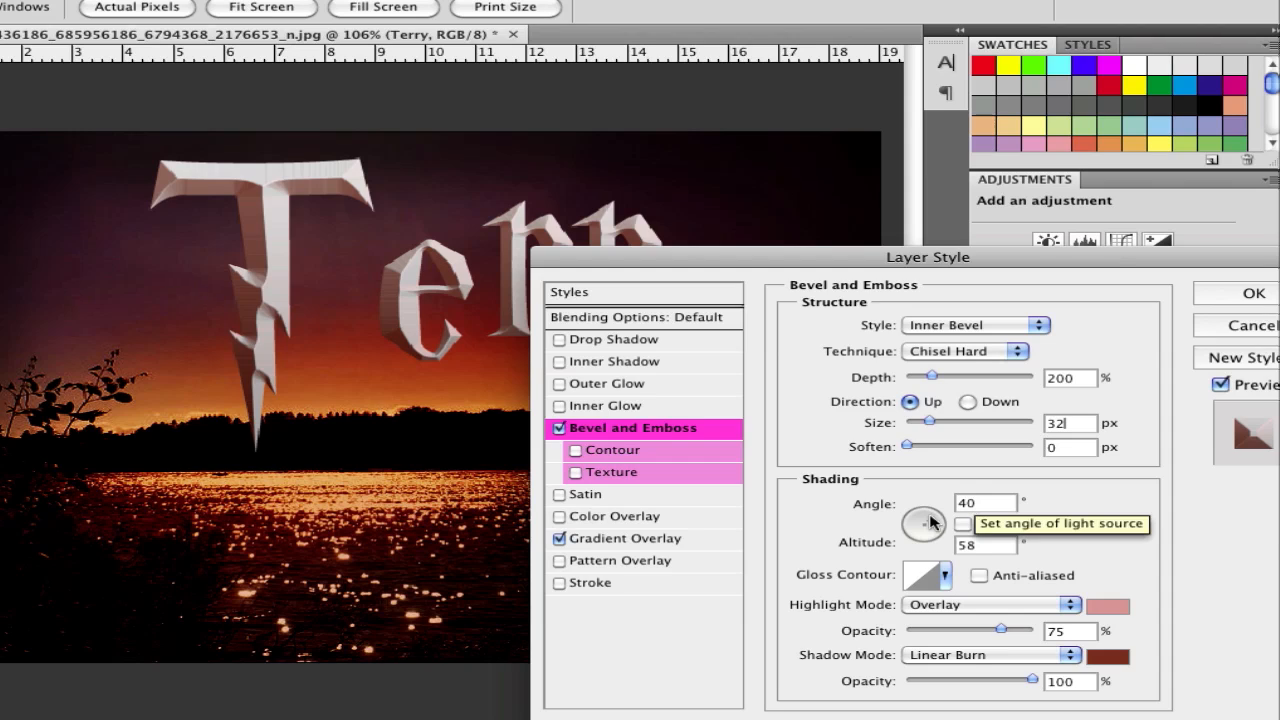
{"action": "mouse_move", "coordinate": [865, 550]}
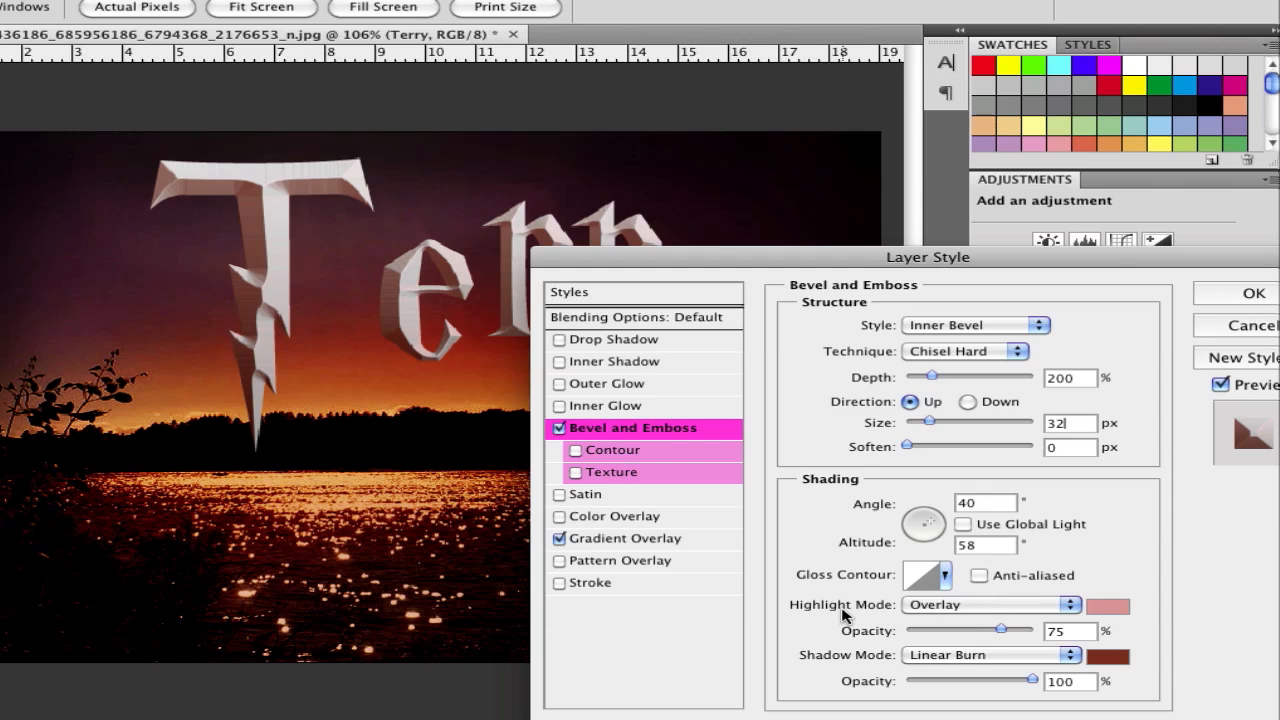
{"action": "mouse_move", "coordinate": [925, 607]}
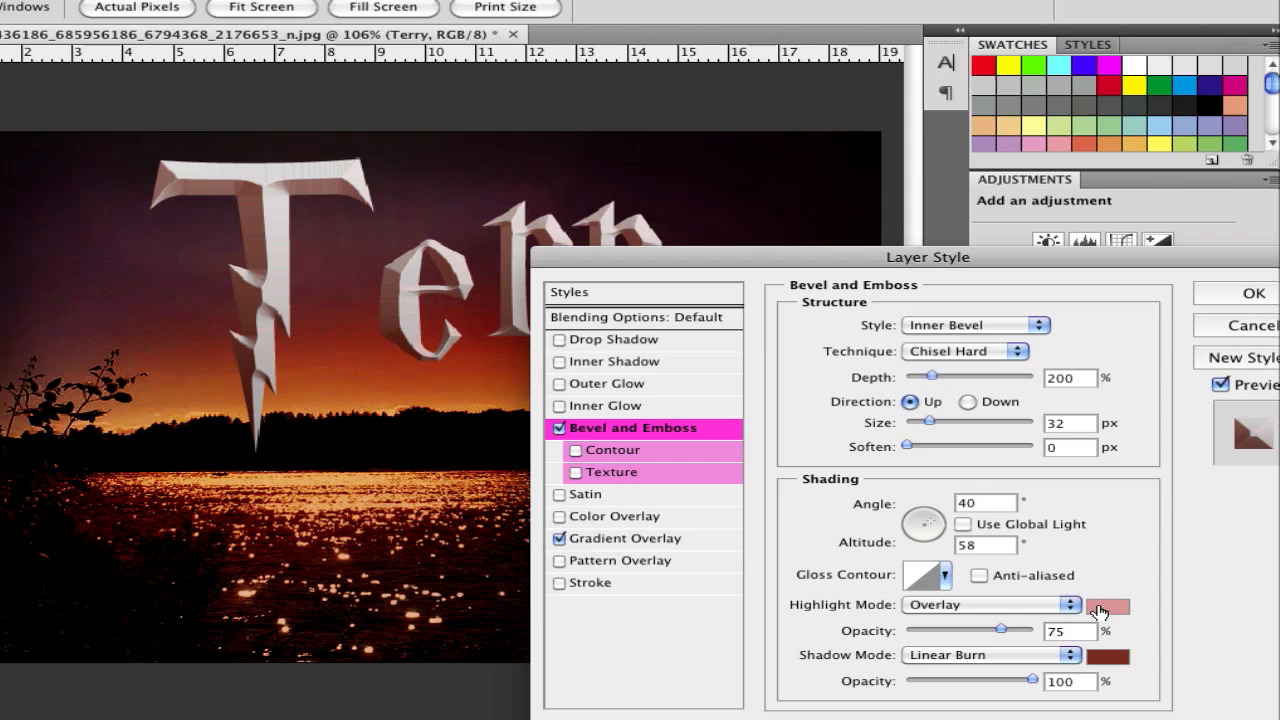
{"action": "left_click", "coordinate": [1107, 604]}
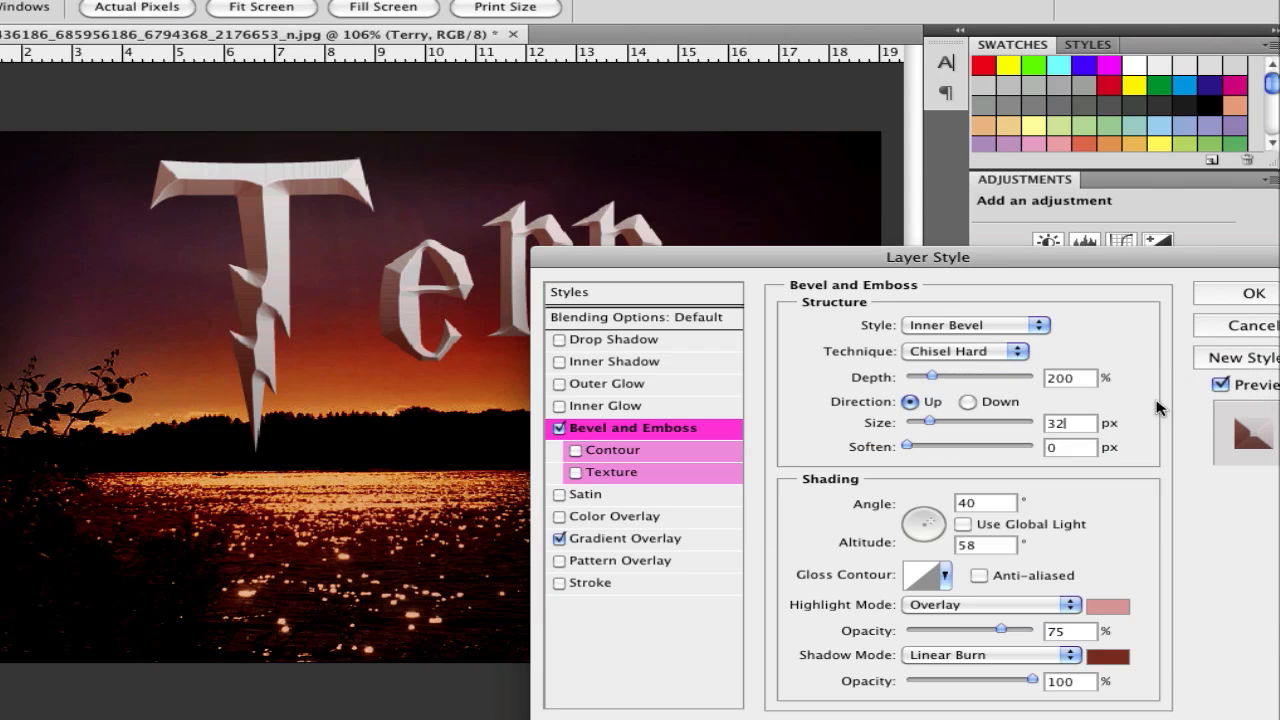
{"action": "mouse_move", "coordinate": [828, 664]}
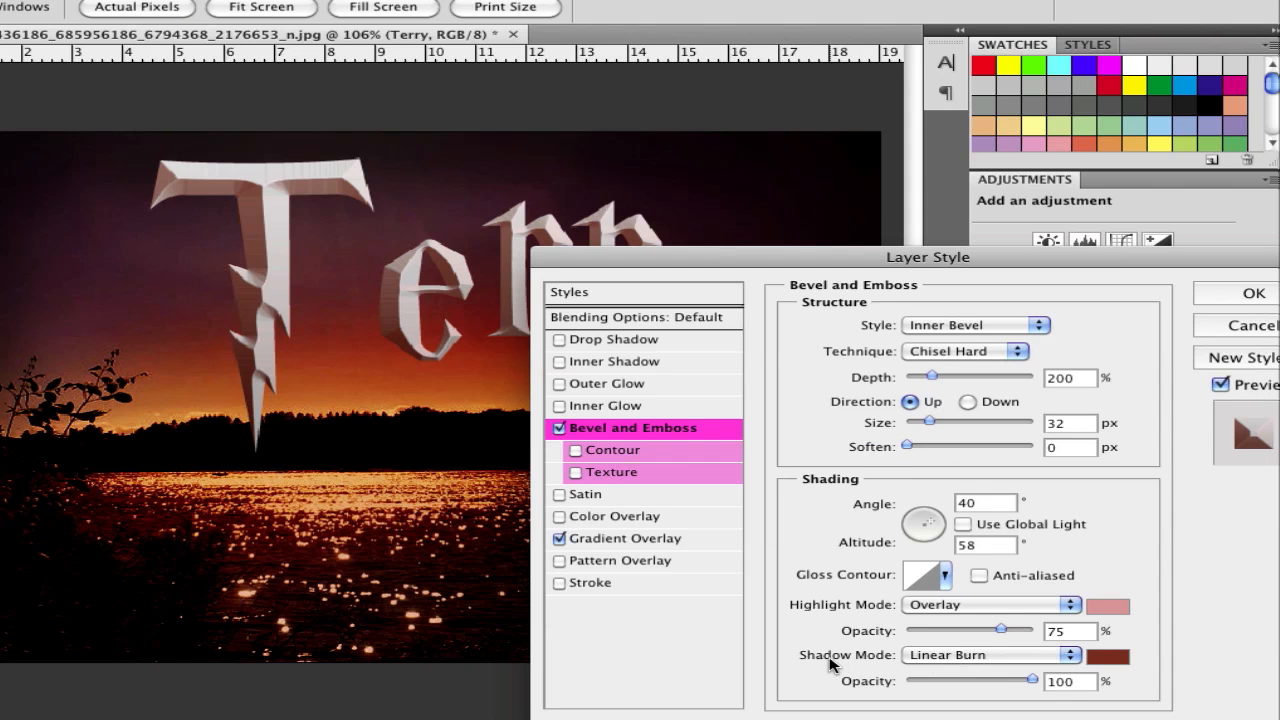
{"action": "left_click", "coordinate": [990, 655]}
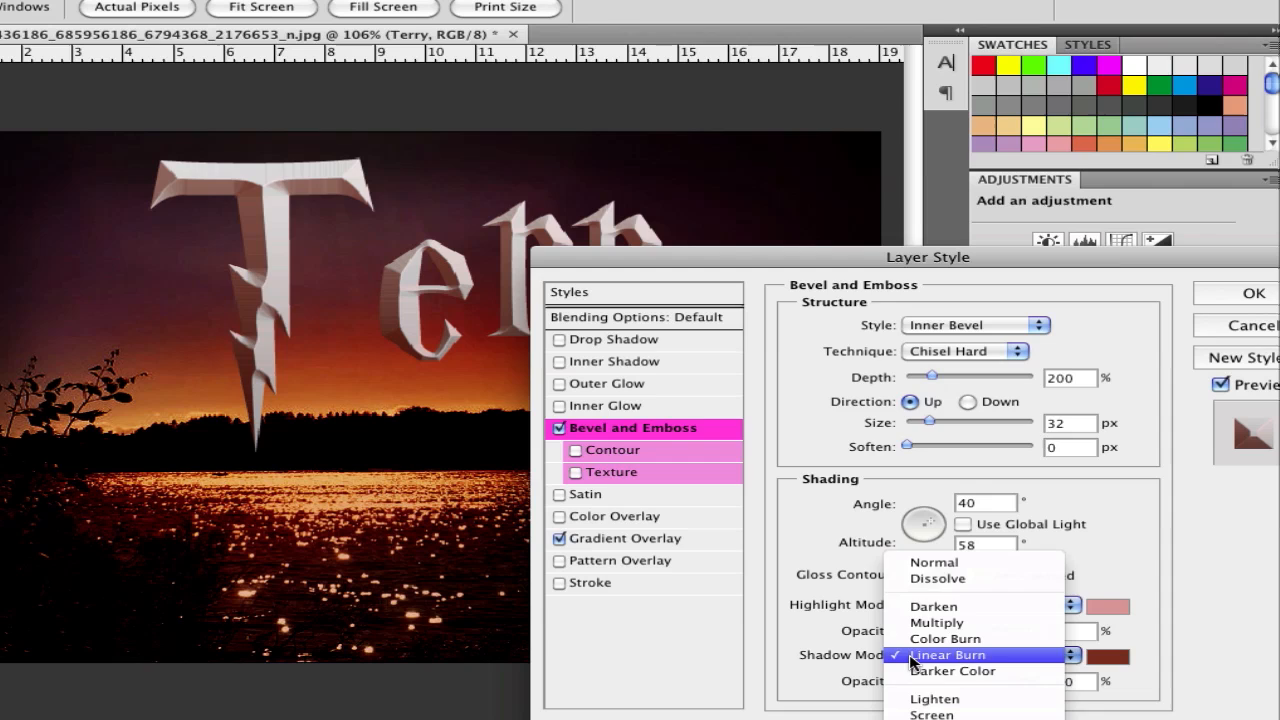
{"action": "left_click", "coordinate": [1107, 656]}
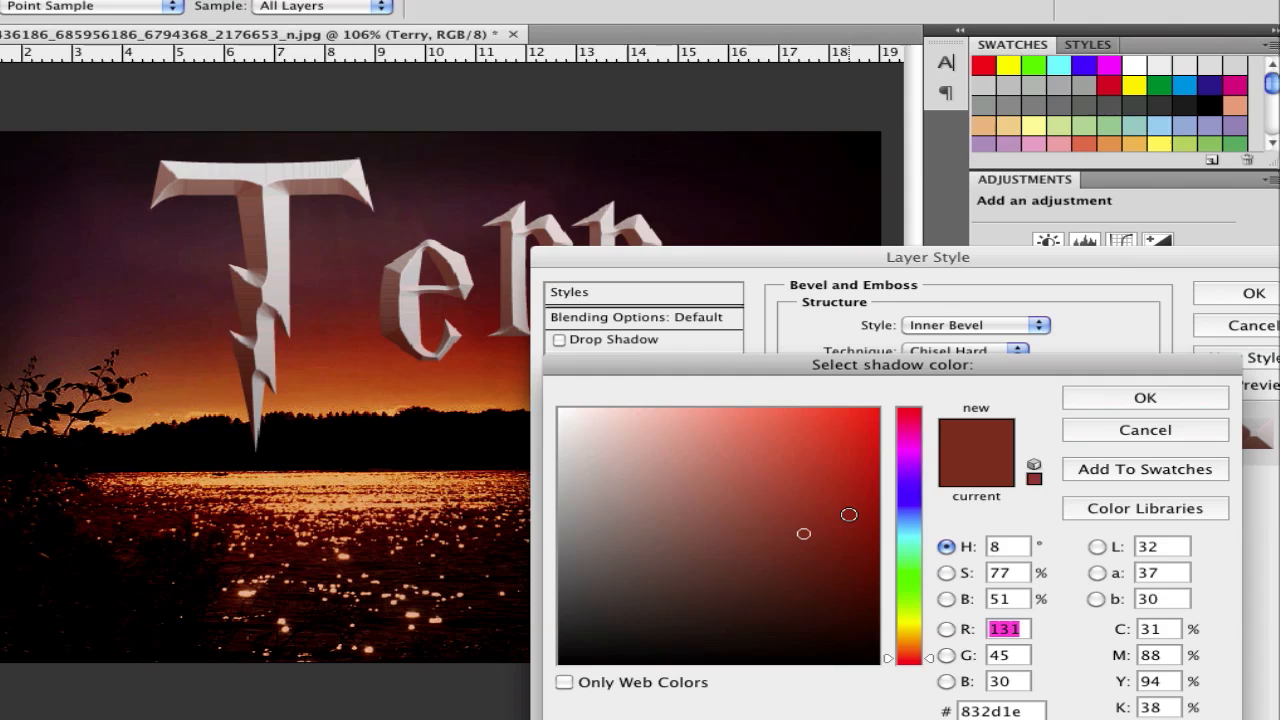
{"action": "left_click", "coordinate": [1144, 397]}
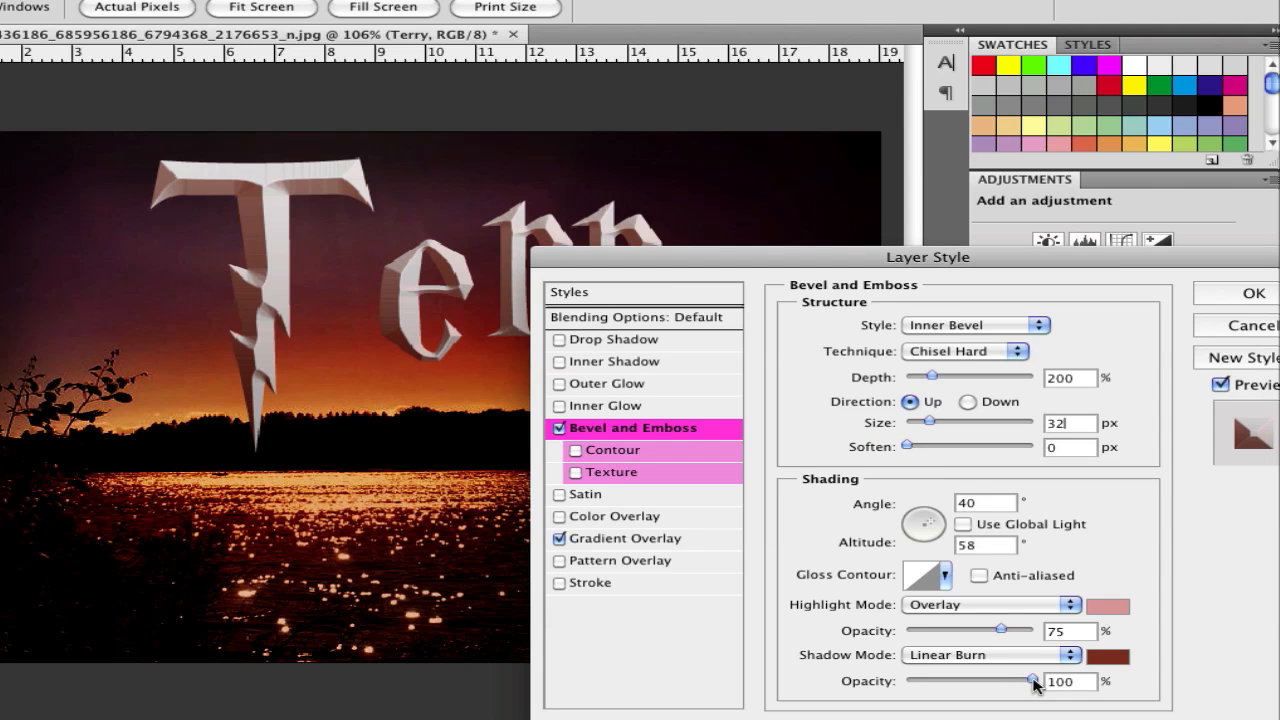
{"action": "mouse_move", "coordinate": [583, 462]}
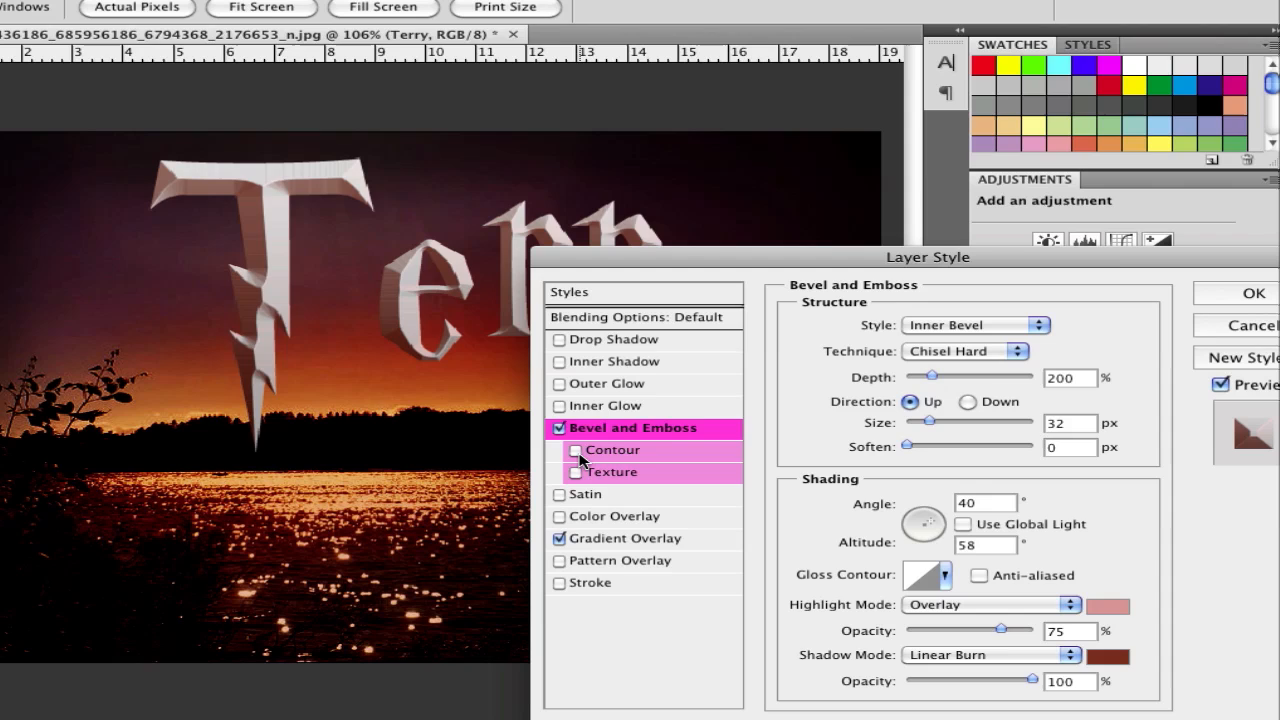
Step: Enable the bevel Contour at a 58% range
{"action": "left_click", "coordinate": [576, 450]}
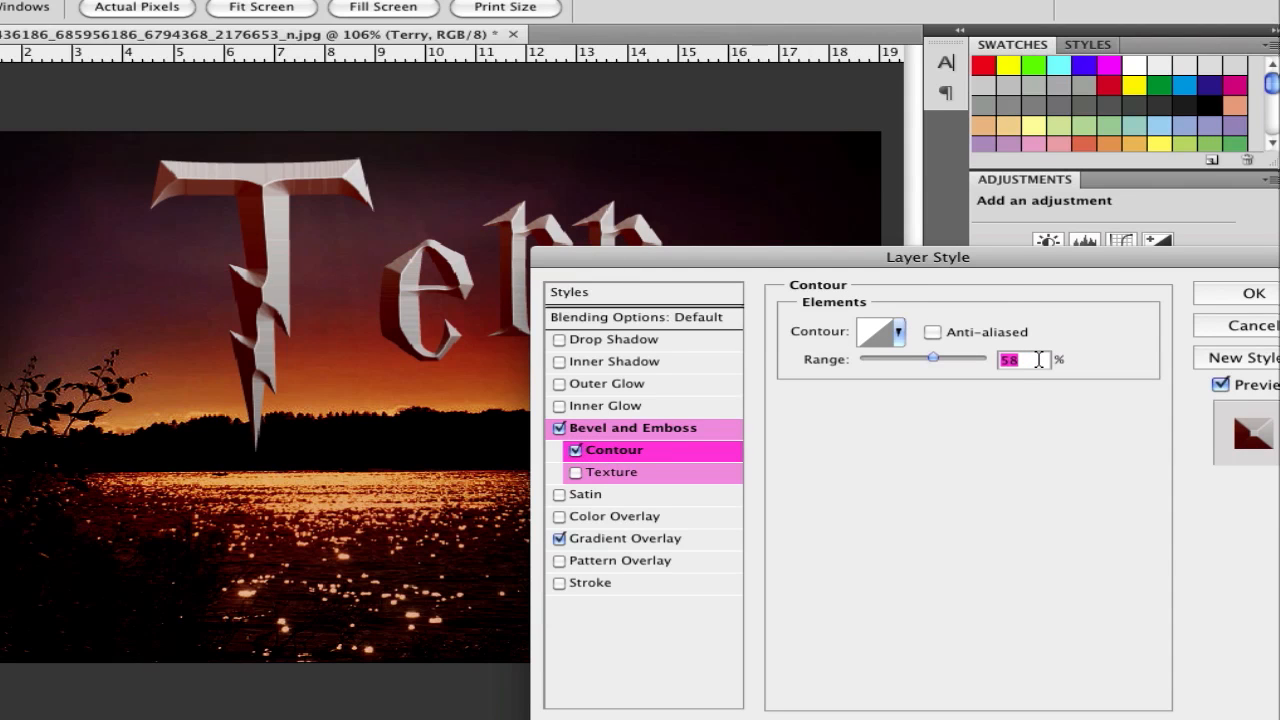
{"action": "mouse_move", "coordinate": [1010, 359]}
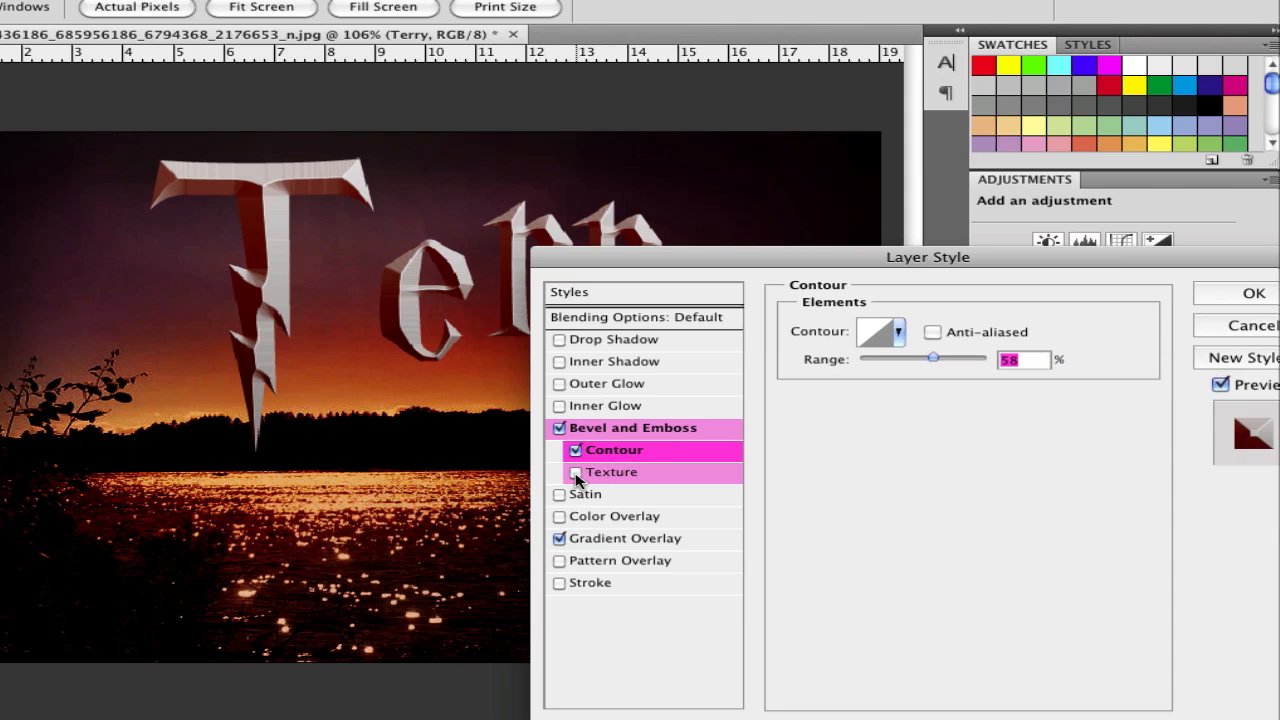
Step: Enable bevel Texture using a pattern from the Patterns set, scale 100%, depth +35
{"action": "left_click", "coordinate": [576, 472]}
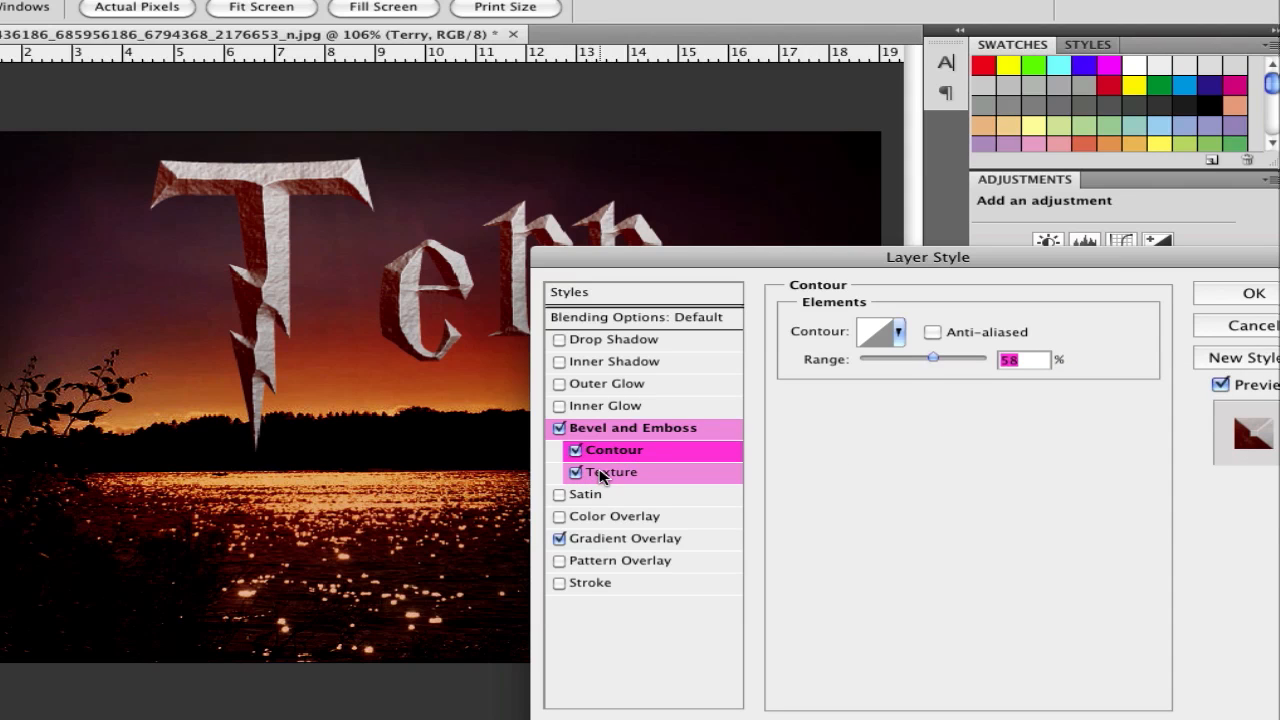
{"action": "left_click", "coordinate": [611, 472]}
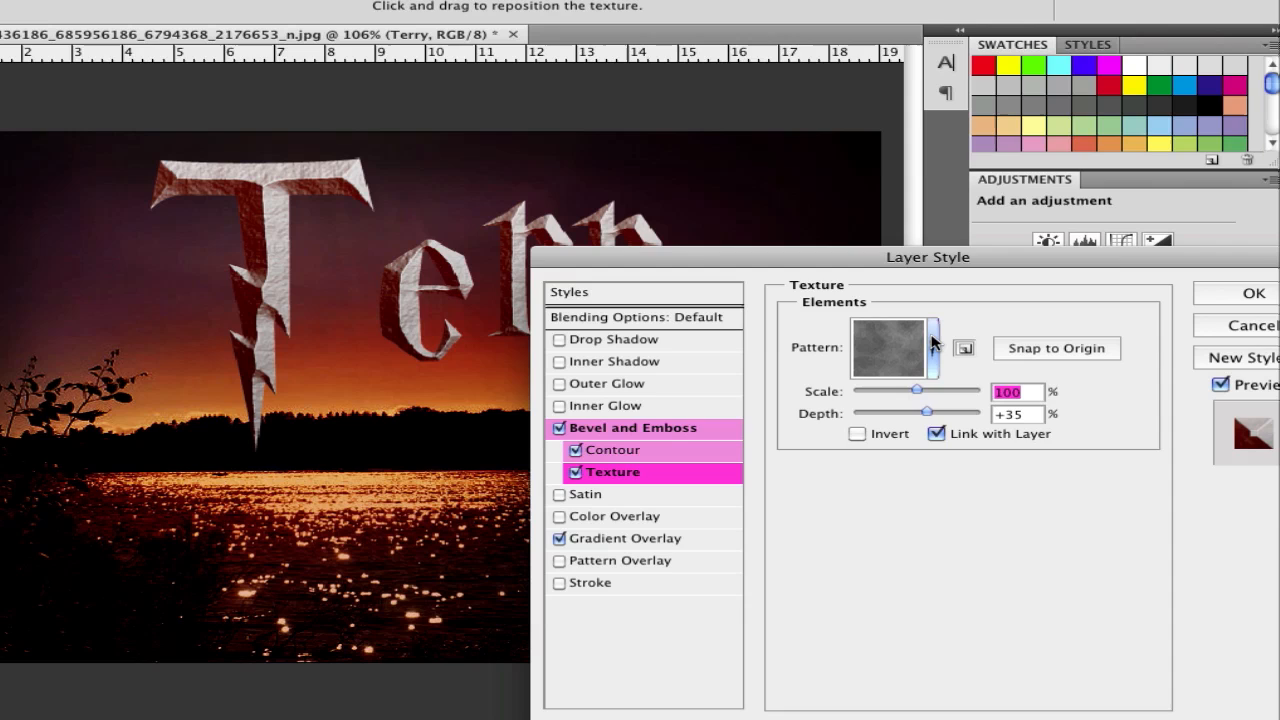
{"action": "left_click", "coordinate": [924, 348]}
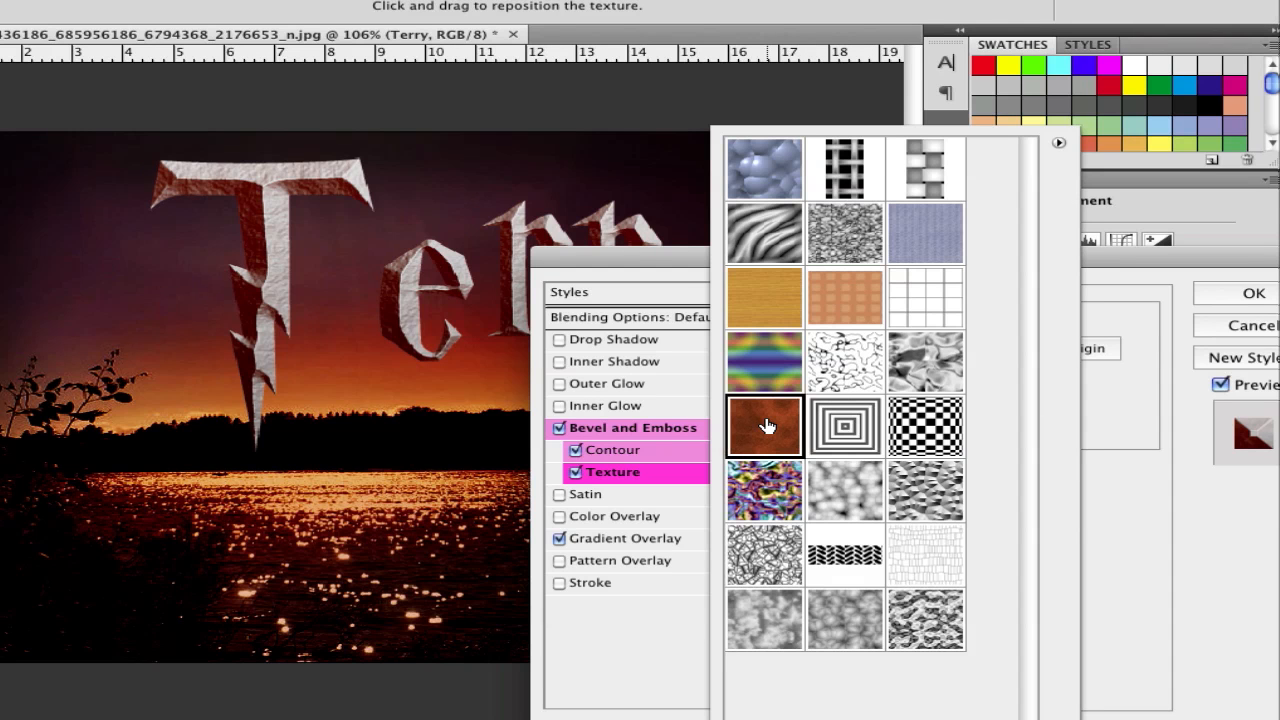
{"action": "left_click", "coordinate": [1058, 143]}
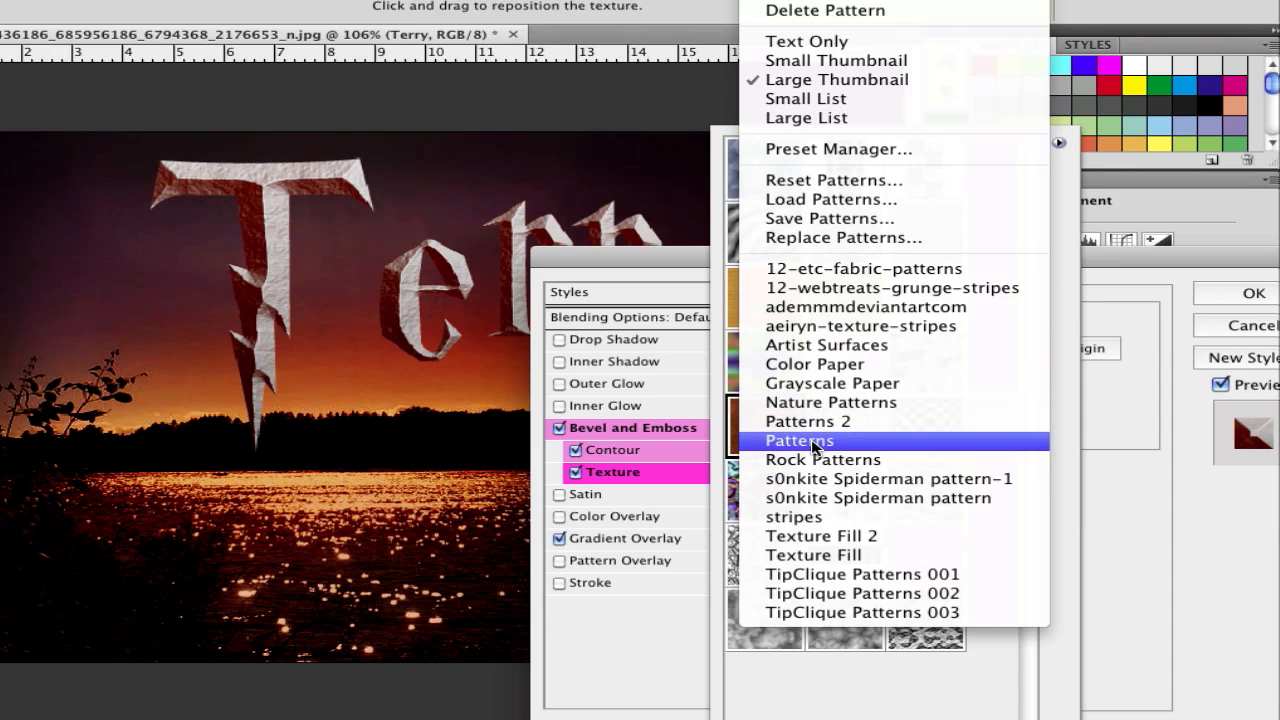
{"action": "left_click", "coordinate": [798, 440]}
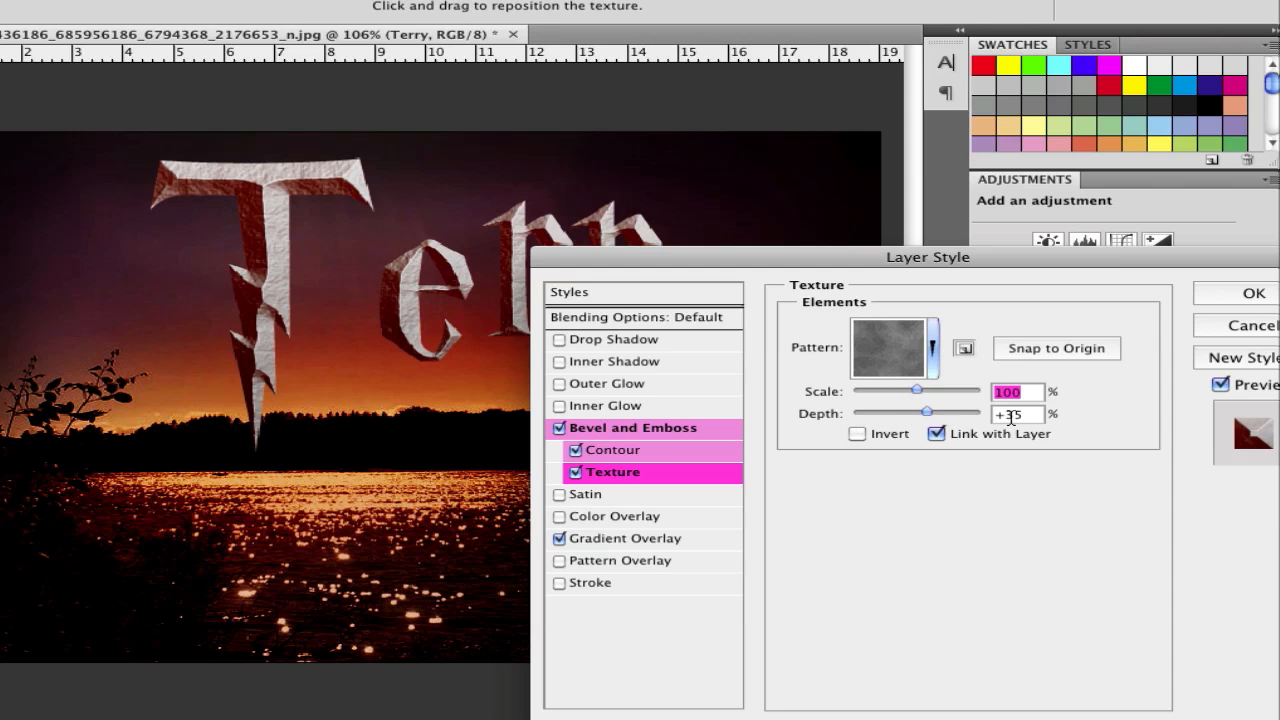
{"action": "mouse_move", "coordinate": [730, 478]}
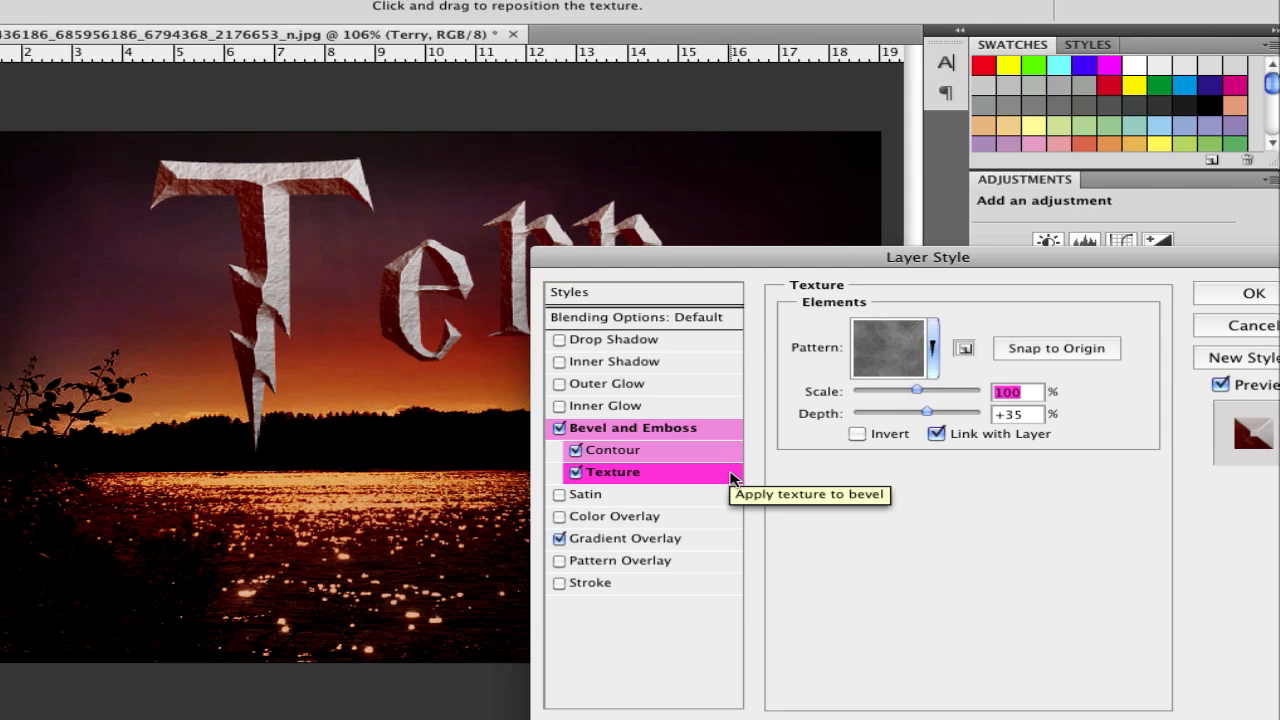
{"action": "mouse_move", "coordinate": [562, 413]}
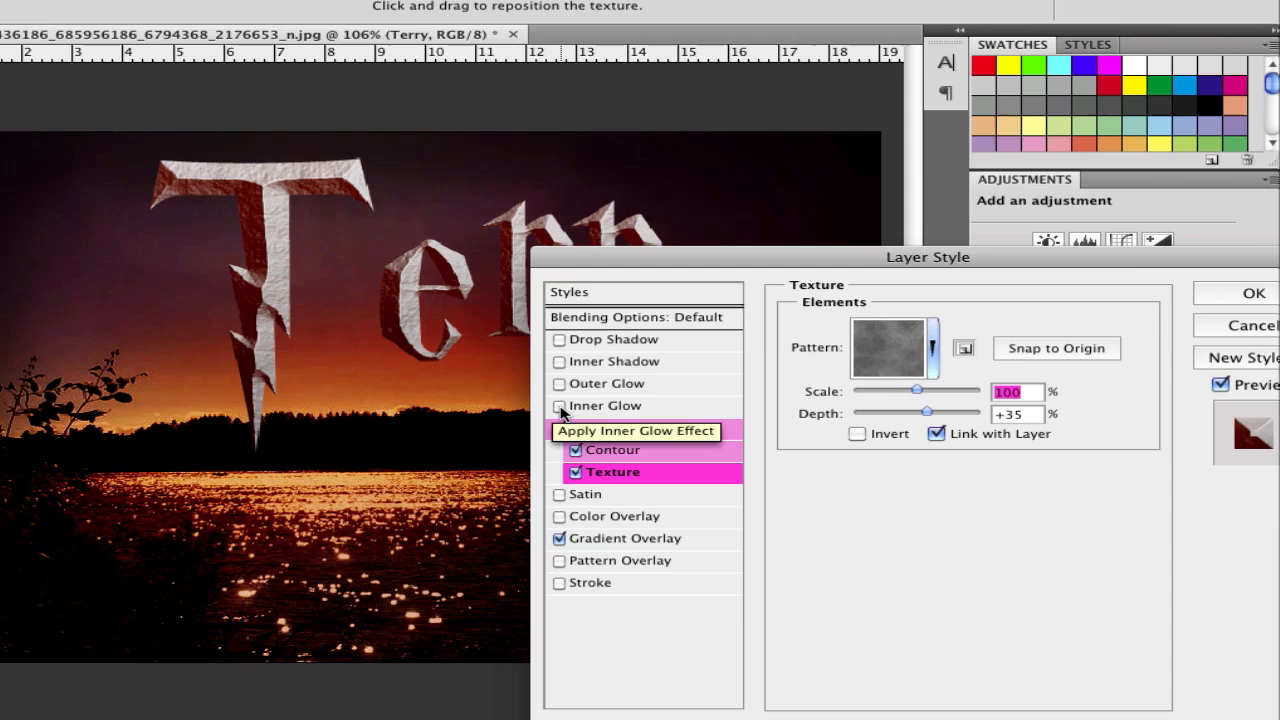
Step: Enable Inner Glow in Overlay mode at 100% opacity with a pale peach colour
{"action": "left_click", "coordinate": [559, 406]}
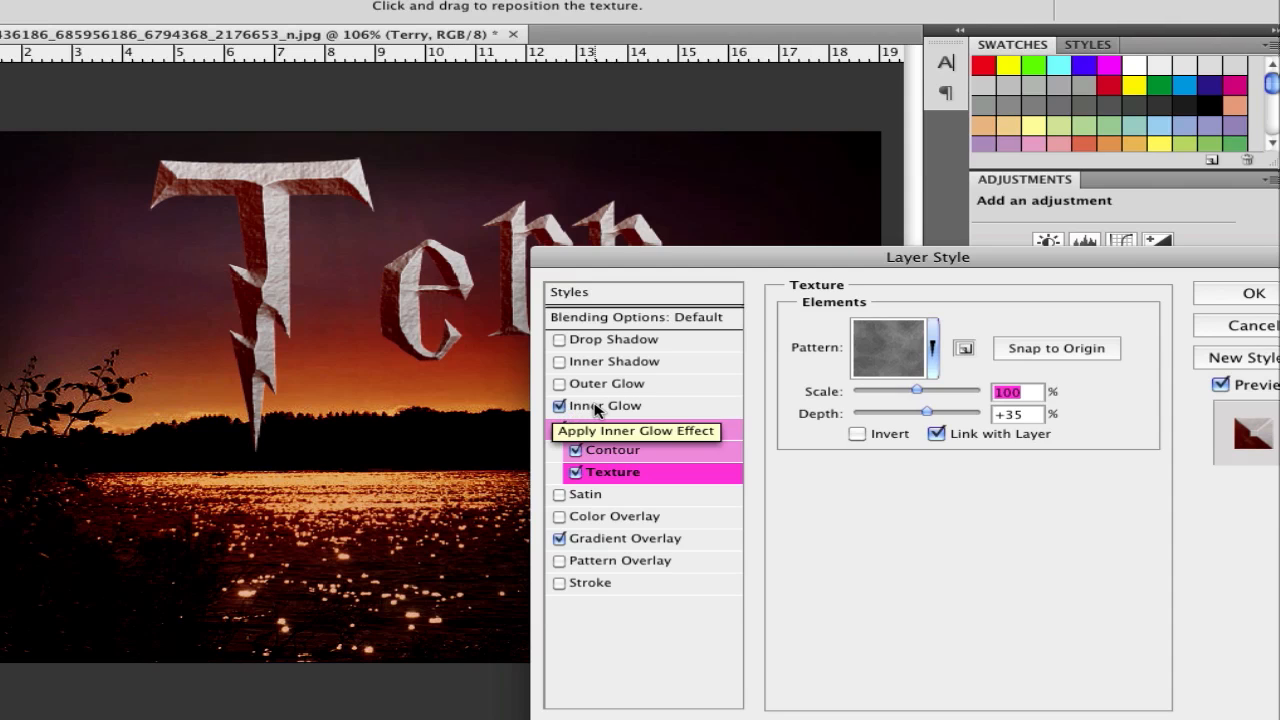
{"action": "left_click", "coordinate": [607, 406]}
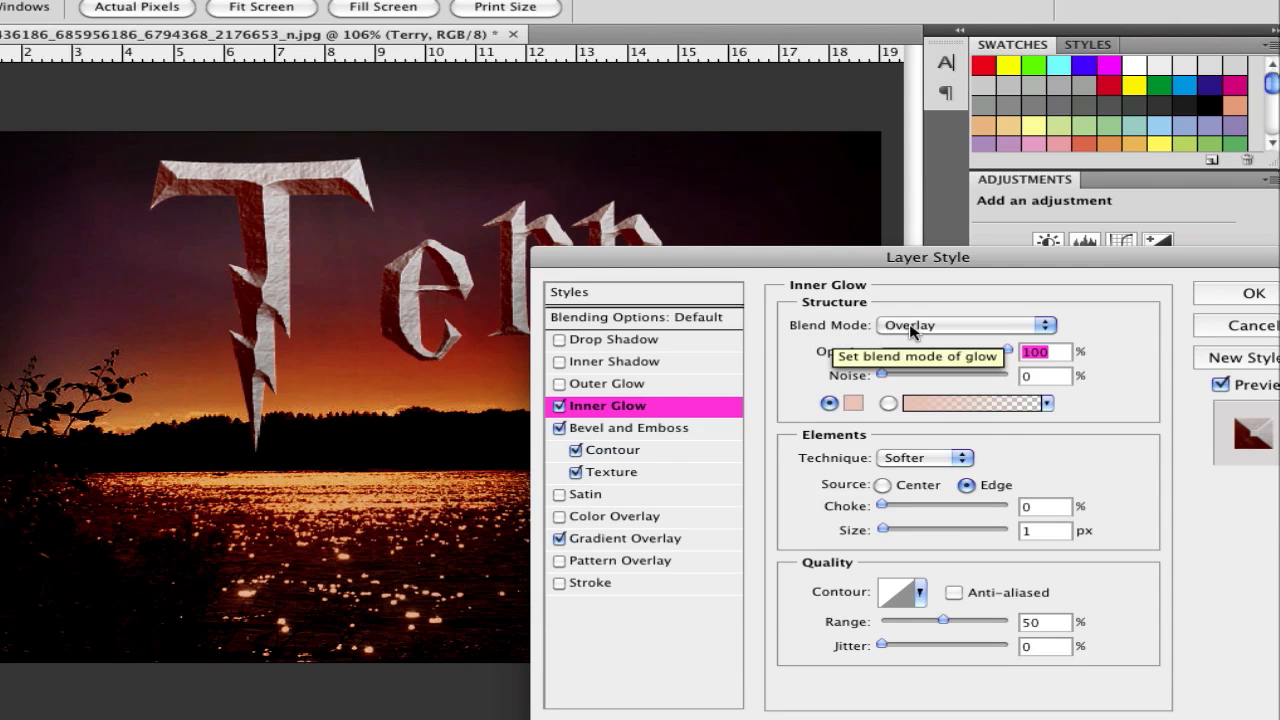
{"action": "mouse_move", "coordinate": [1008, 358]}
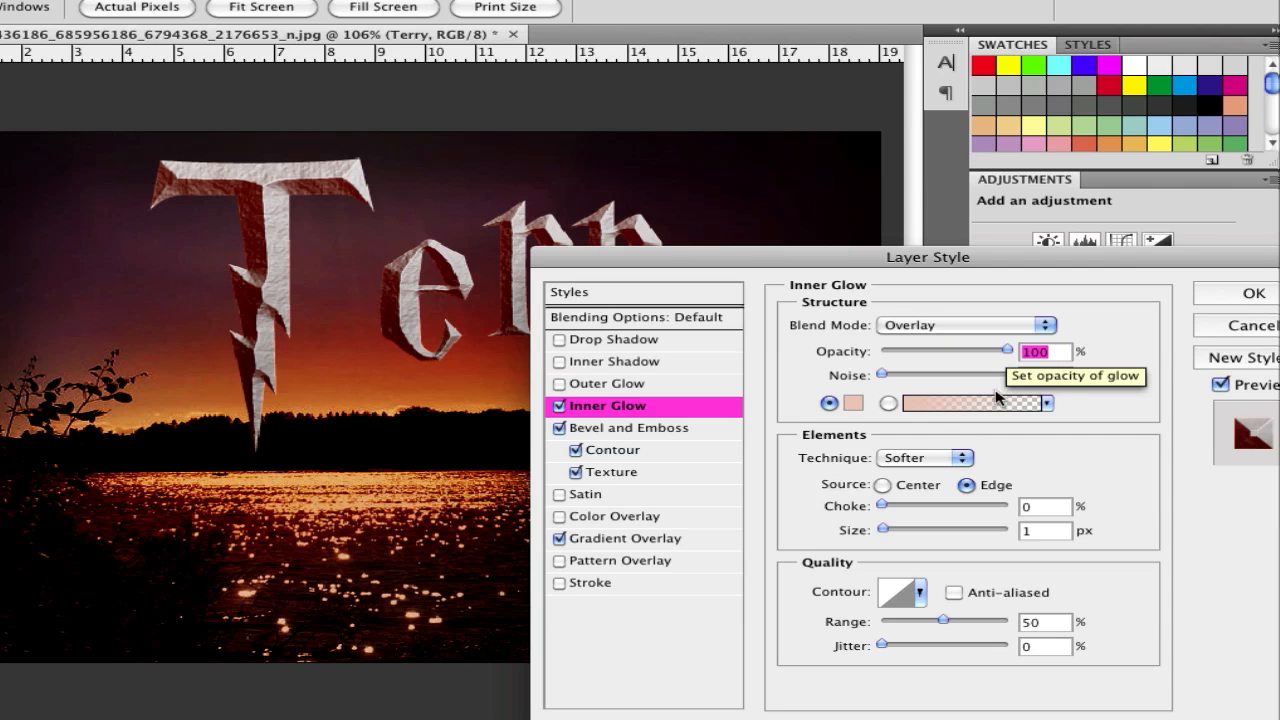
{"action": "left_click", "coordinate": [828, 403]}
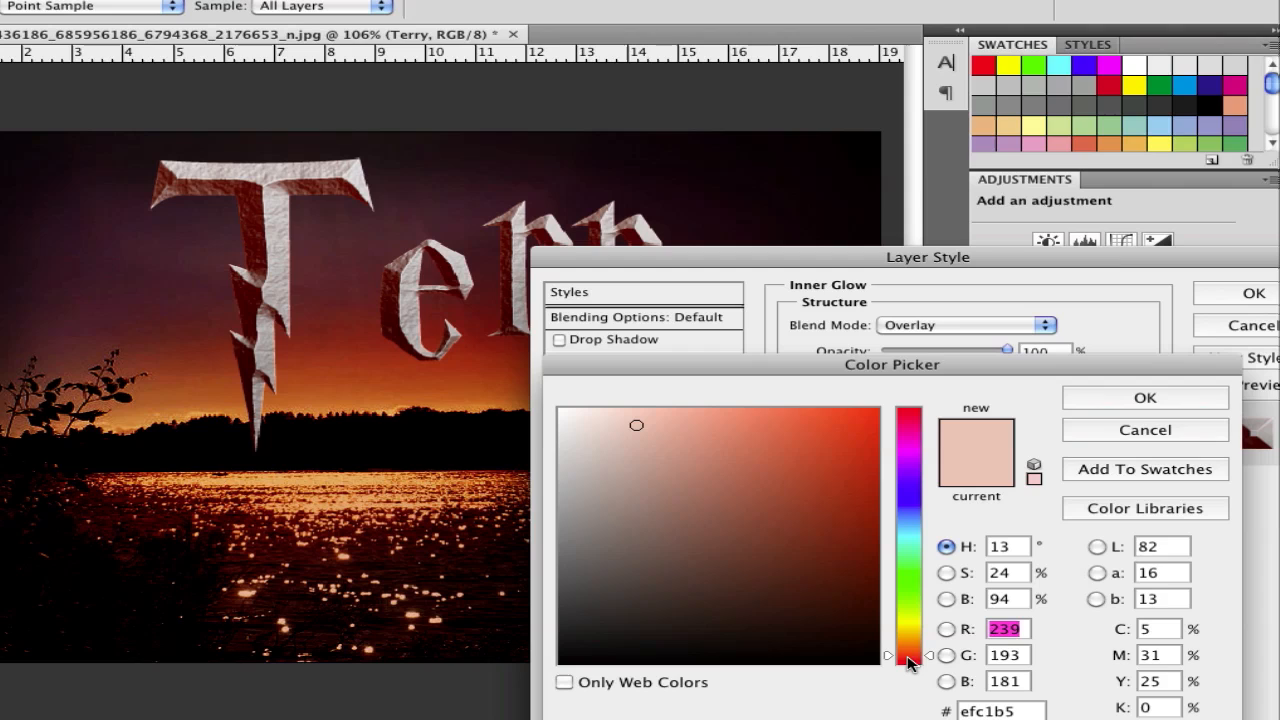
{"action": "left_click", "coordinate": [868, 612]}
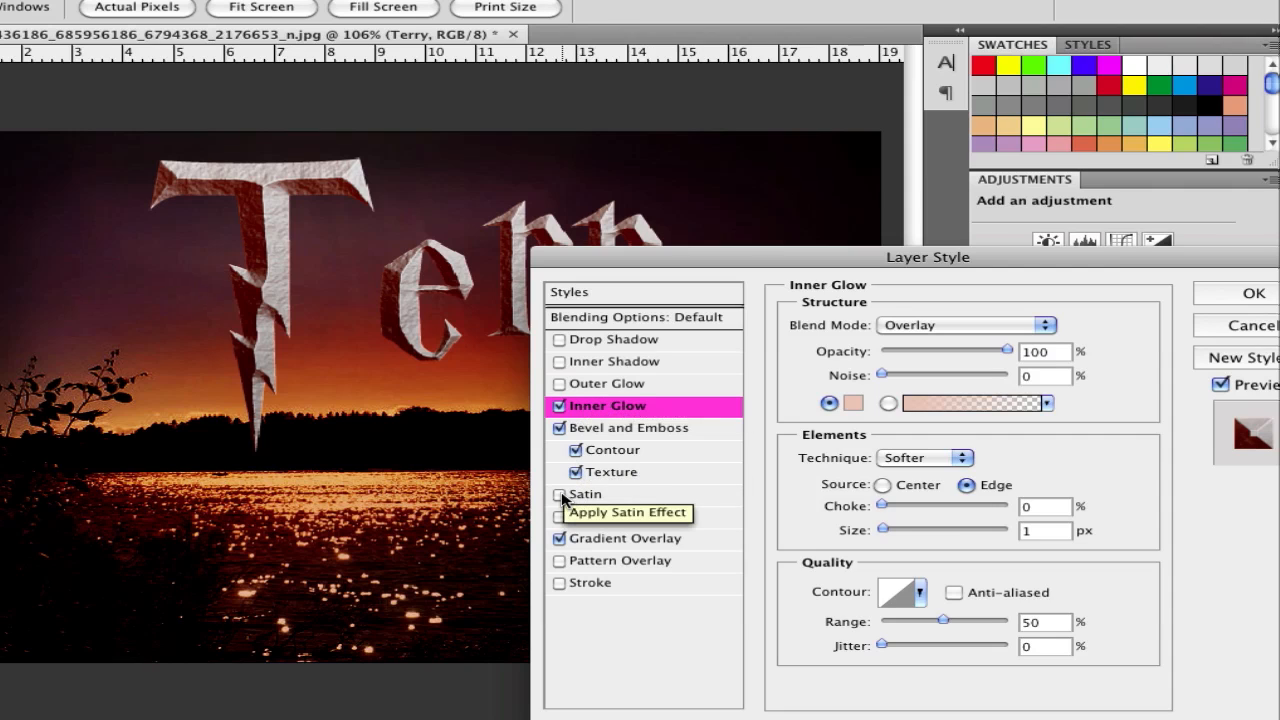
Step: Enable an inverted dark navy Linear Burn Satin: 62% opacity, 20°, 103 px distance, 54 px size
{"action": "left_click", "coordinate": [560, 494]}
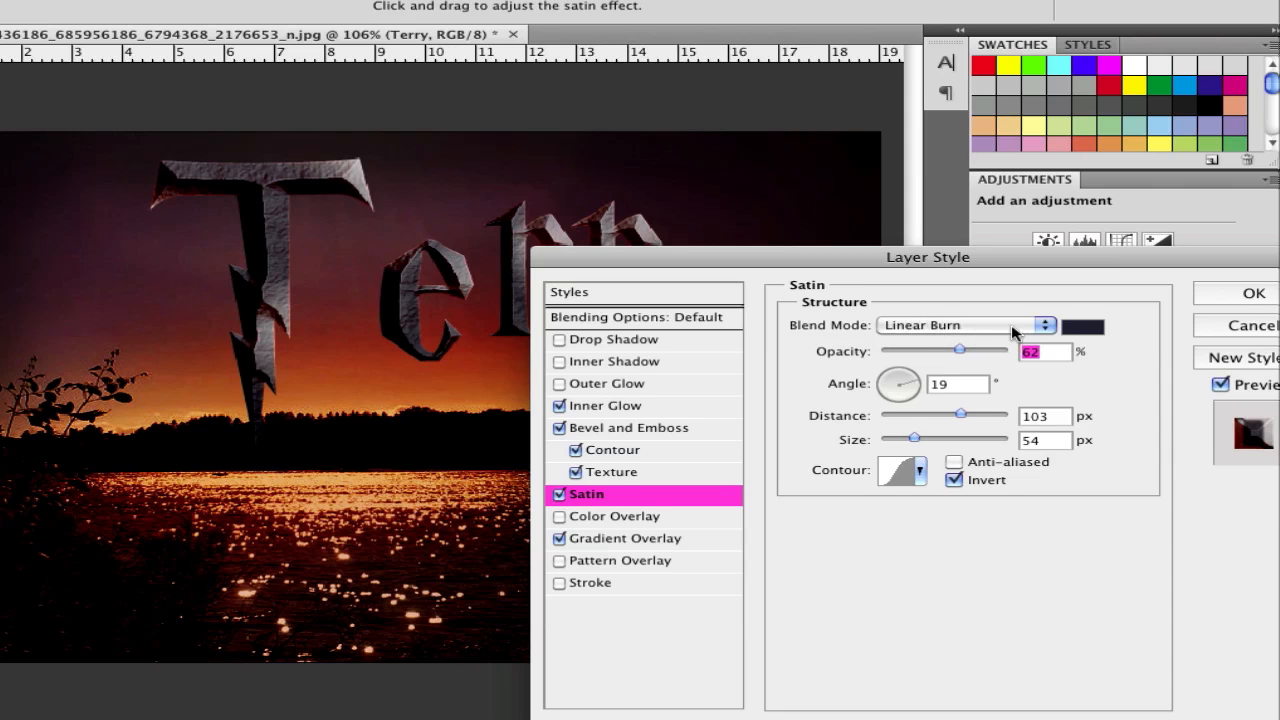
{"action": "left_click", "coordinate": [1082, 326]}
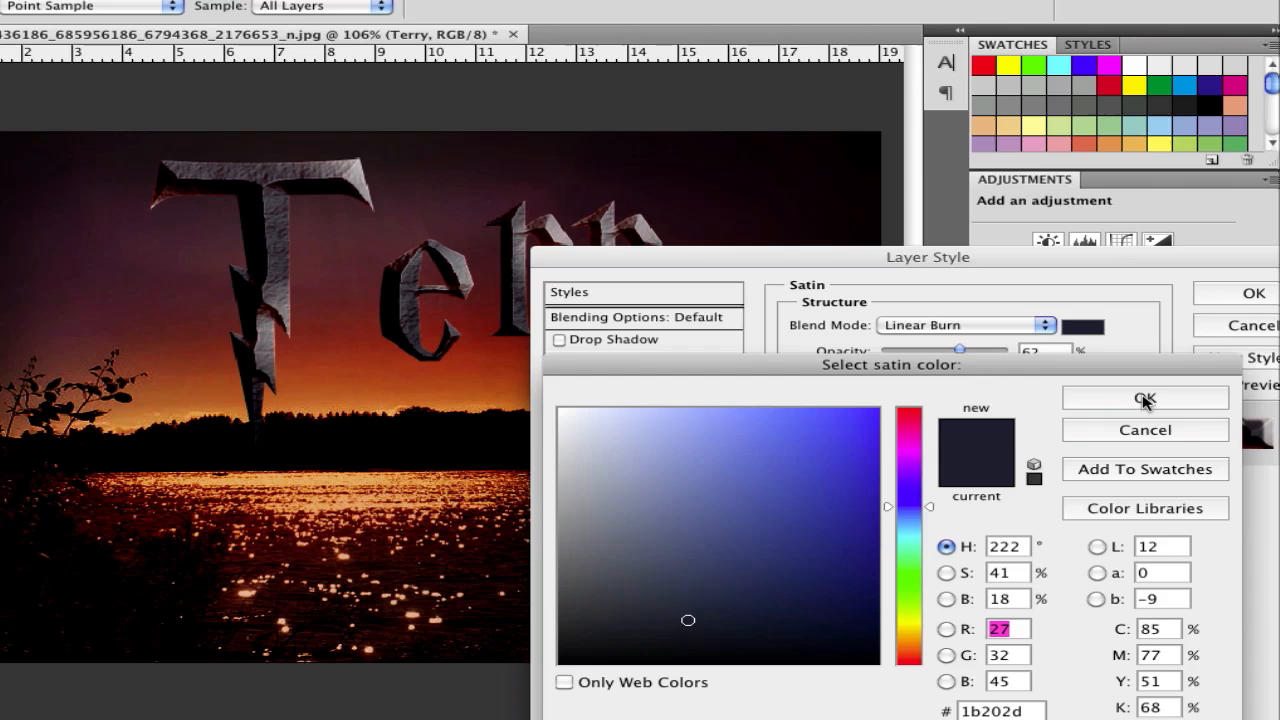
{"action": "left_click", "coordinate": [1145, 398]}
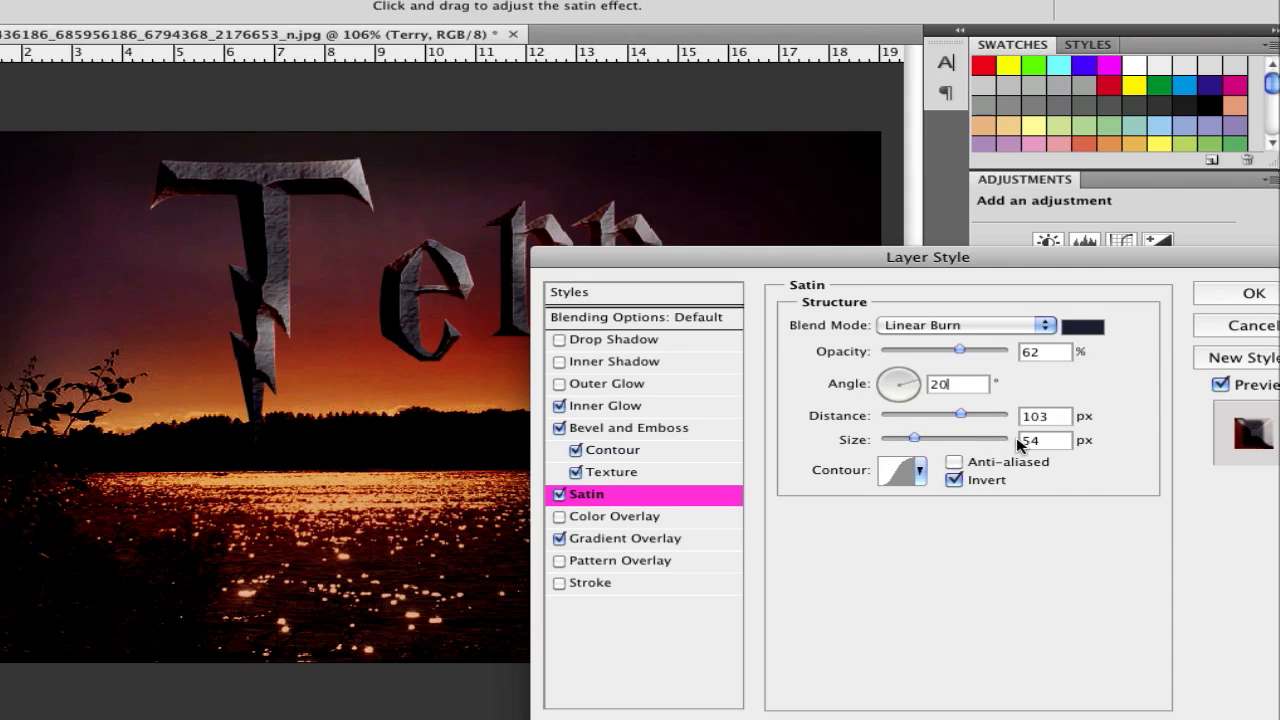
{"action": "mouse_move", "coordinate": [1035, 445]}
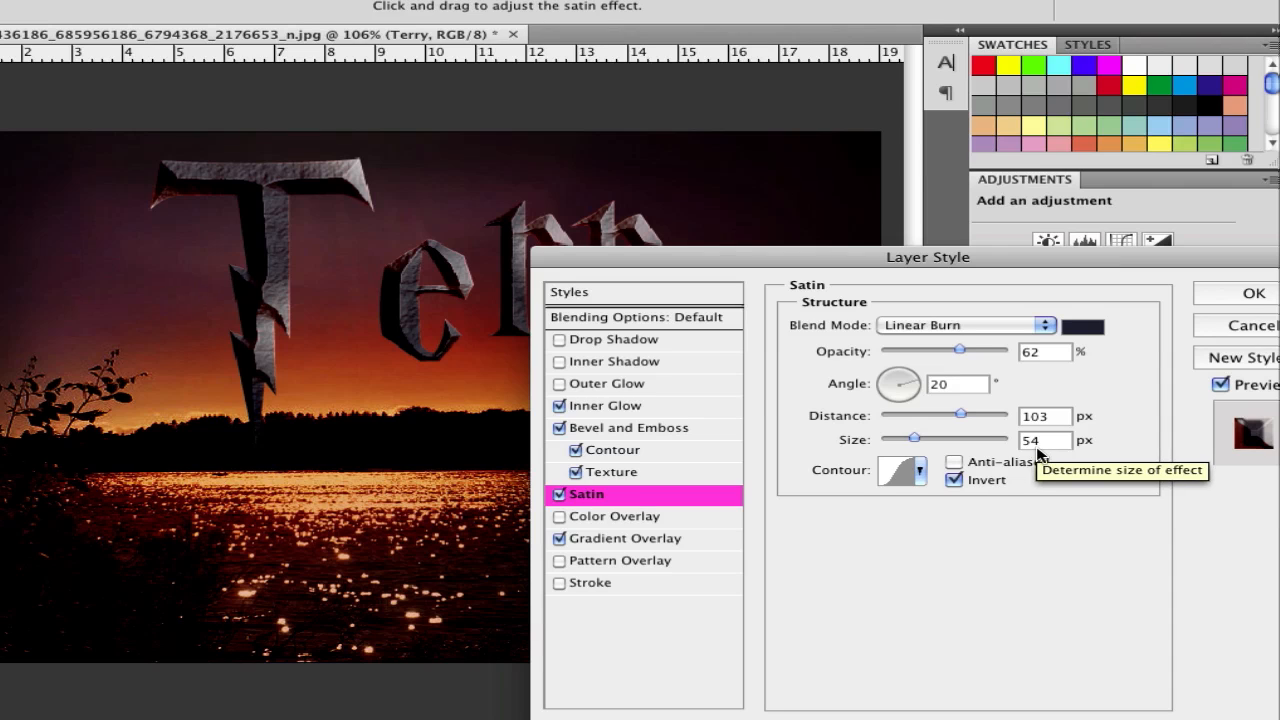
{"action": "mouse_move", "coordinate": [560, 365]}
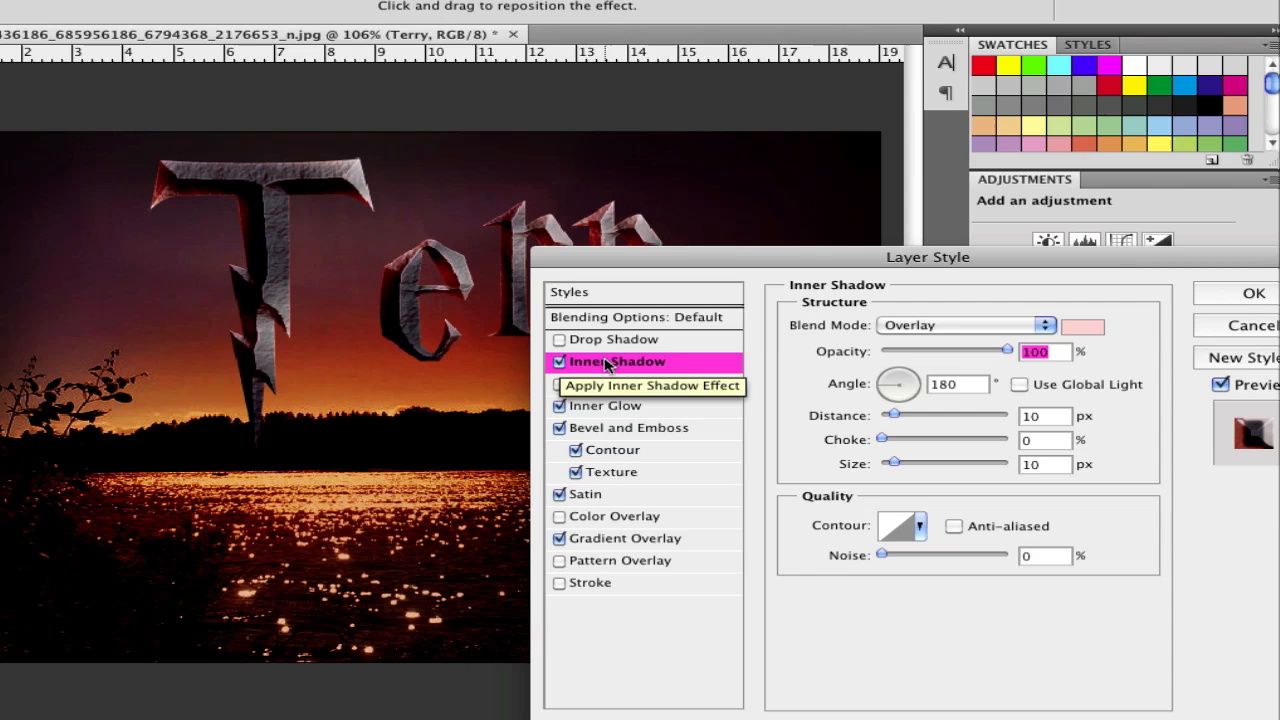
{"action": "mouse_move", "coordinate": [935, 325]}
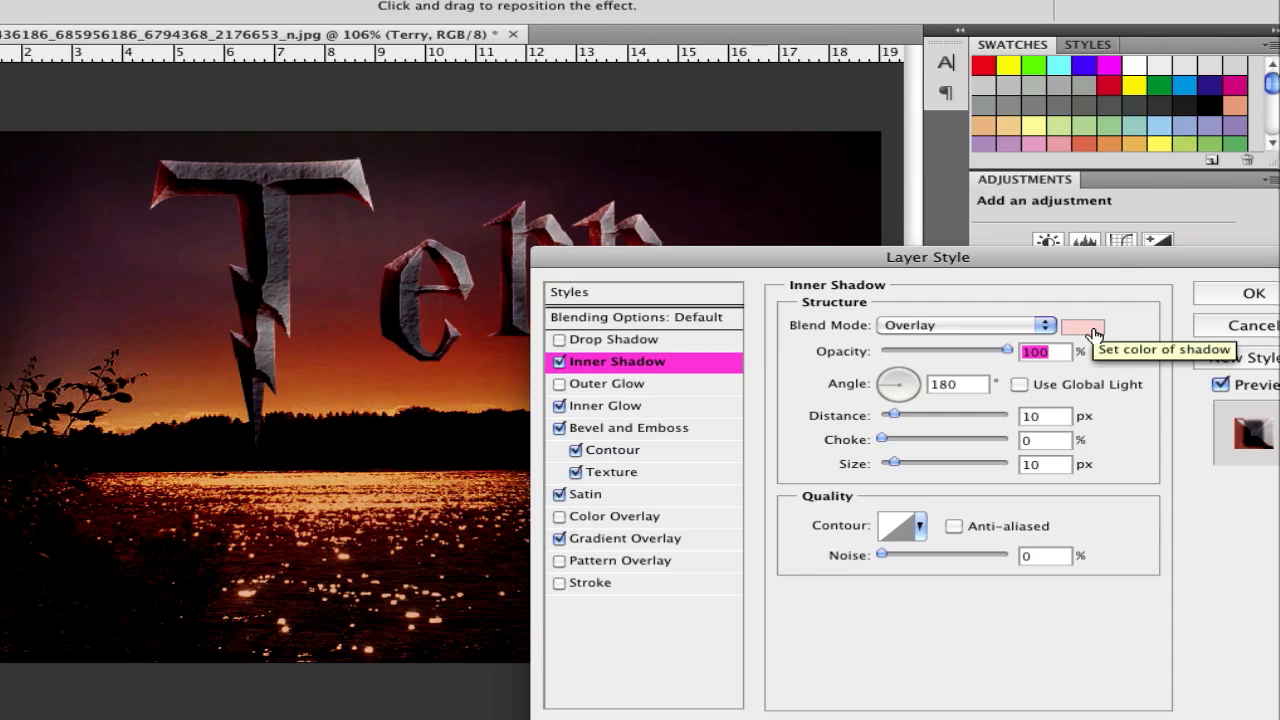
Step: Give the Overlay inner shadow a dusty pink colour, 182° angle, 10 px distance and size
{"action": "left_click", "coordinate": [1082, 325]}
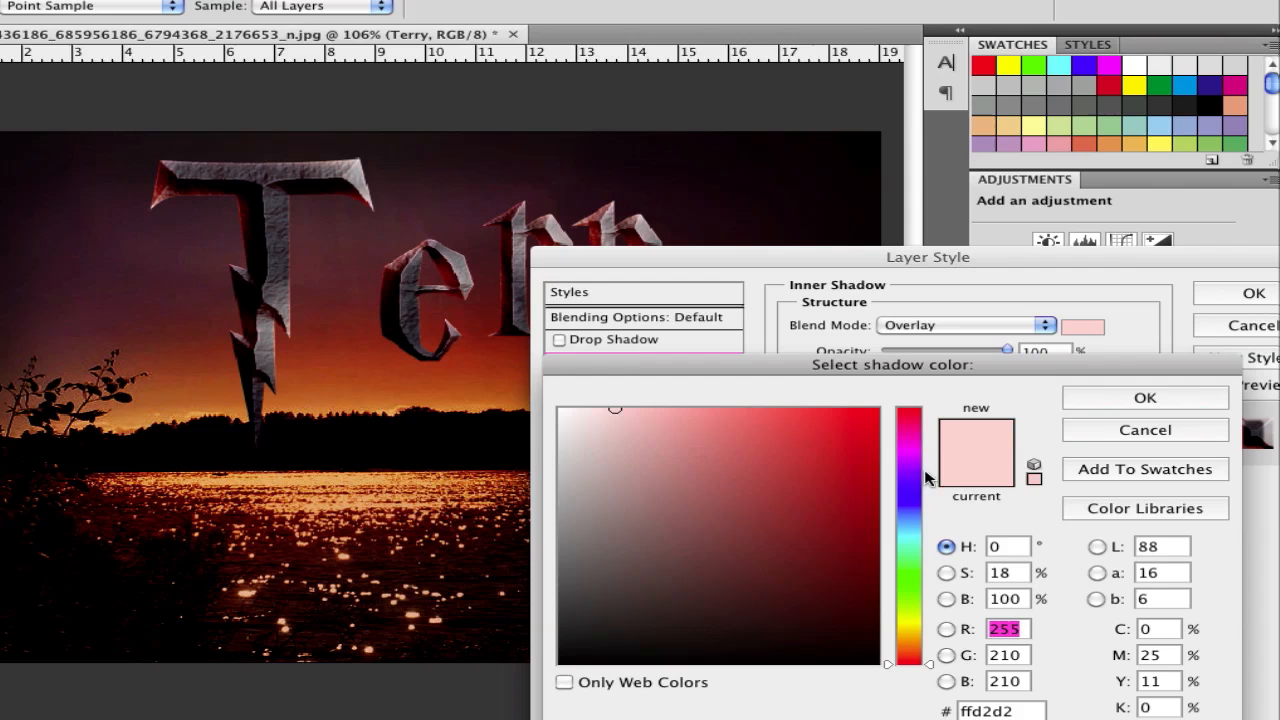
{"action": "left_click", "coordinate": [621, 437]}
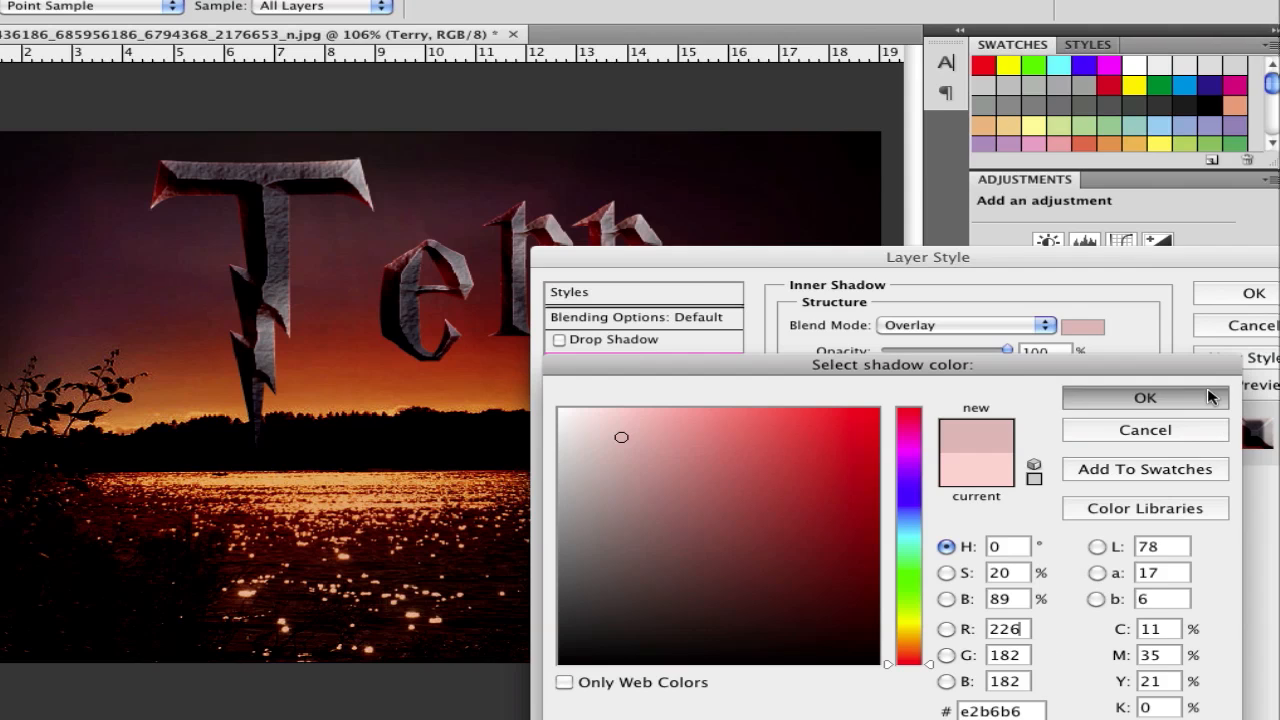
{"action": "left_click", "coordinate": [1145, 397]}
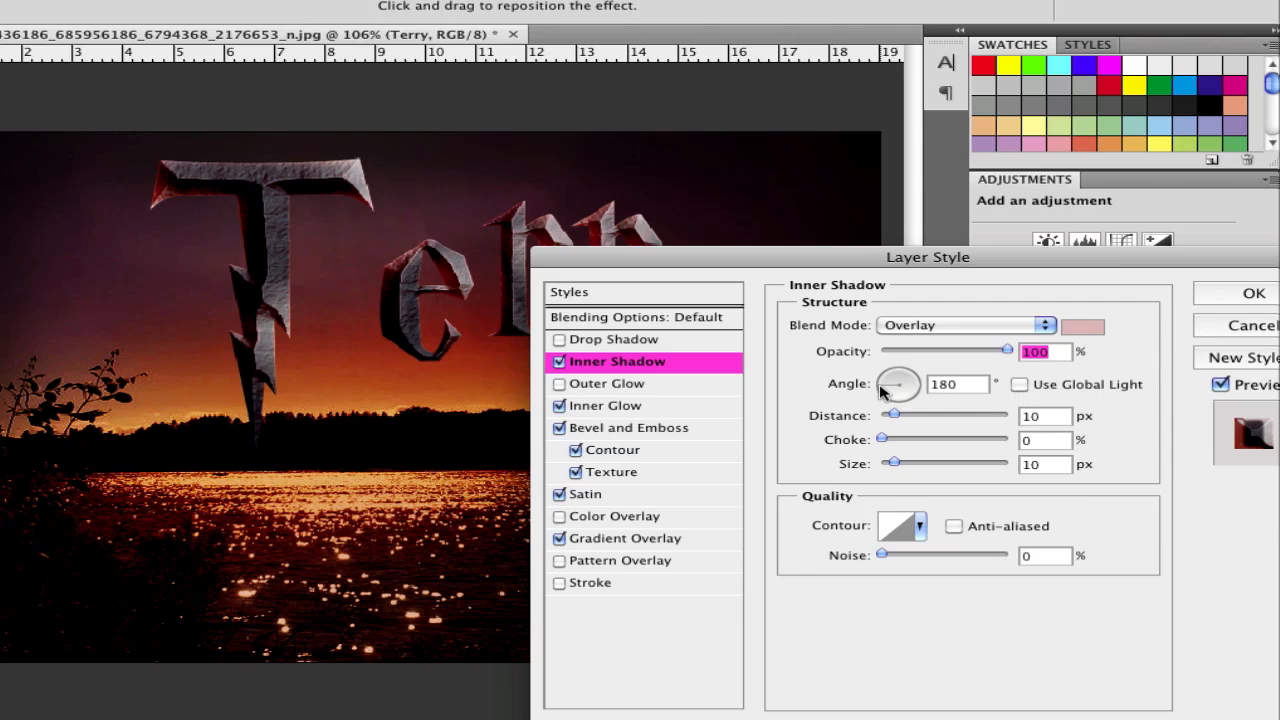
{"action": "left_click", "coordinate": [957, 384]}
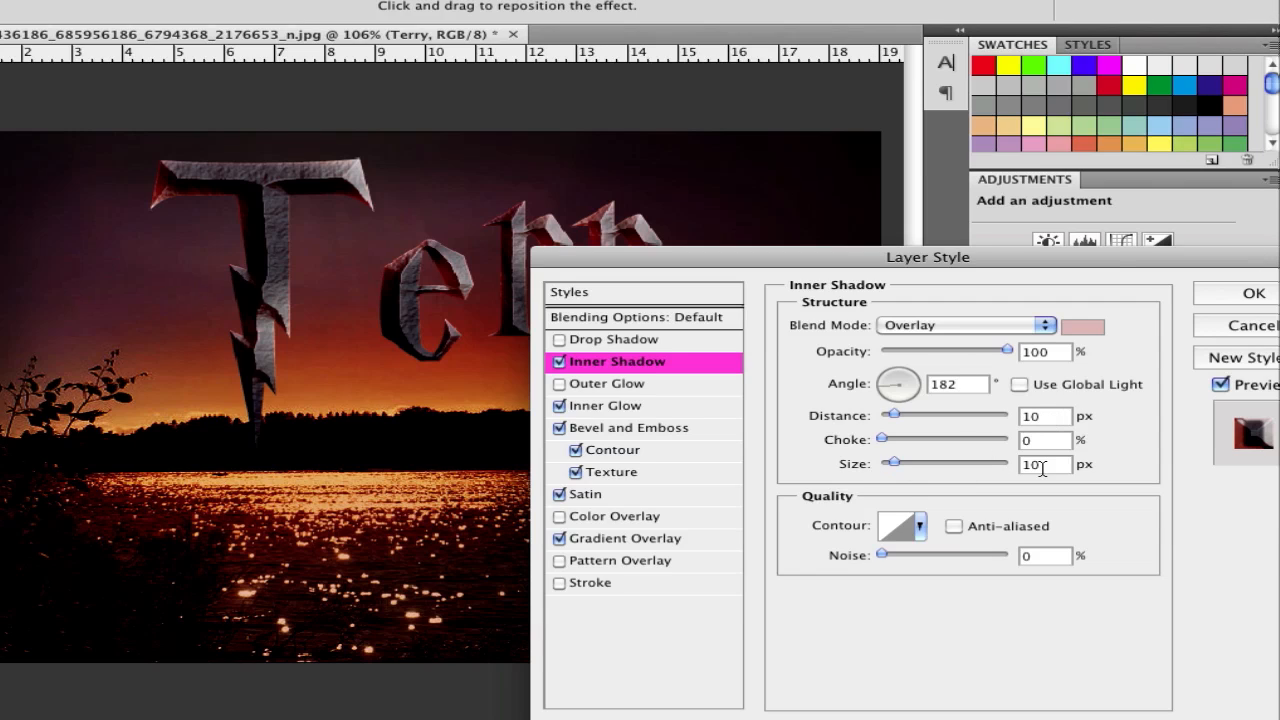
{"action": "mouse_move", "coordinate": [683, 410]}
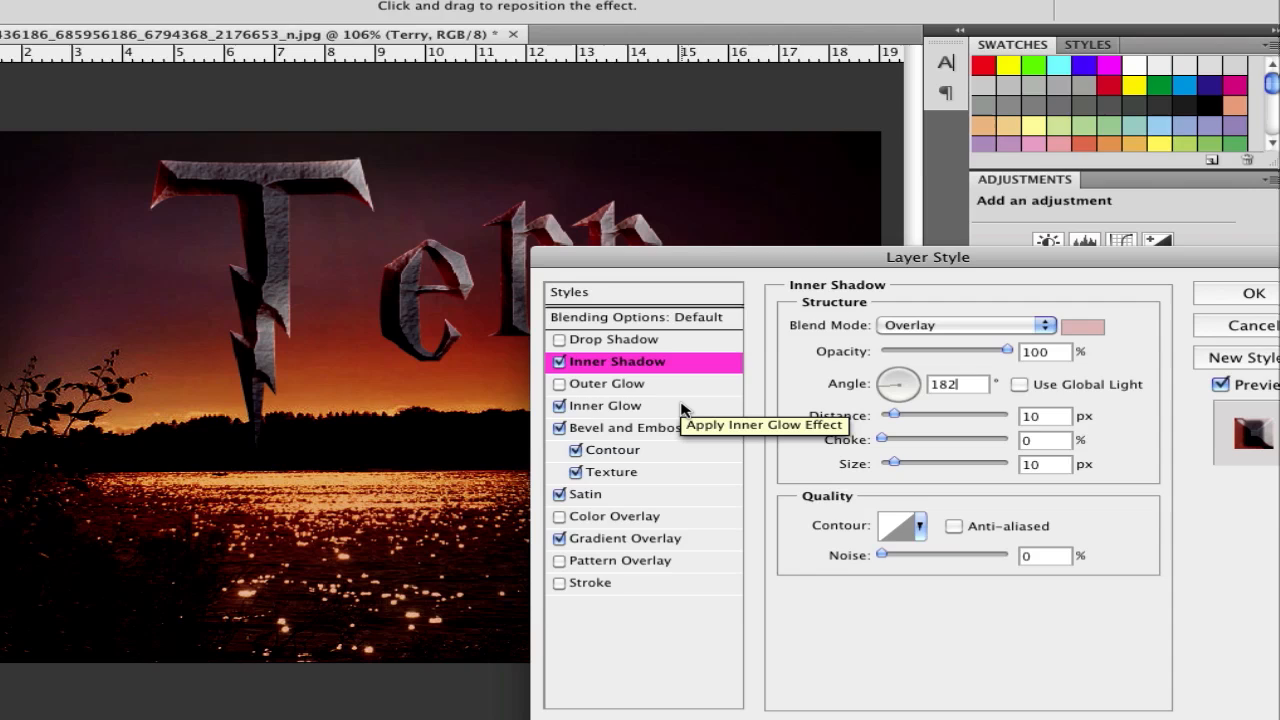
{"action": "mouse_move", "coordinate": [600, 362]}
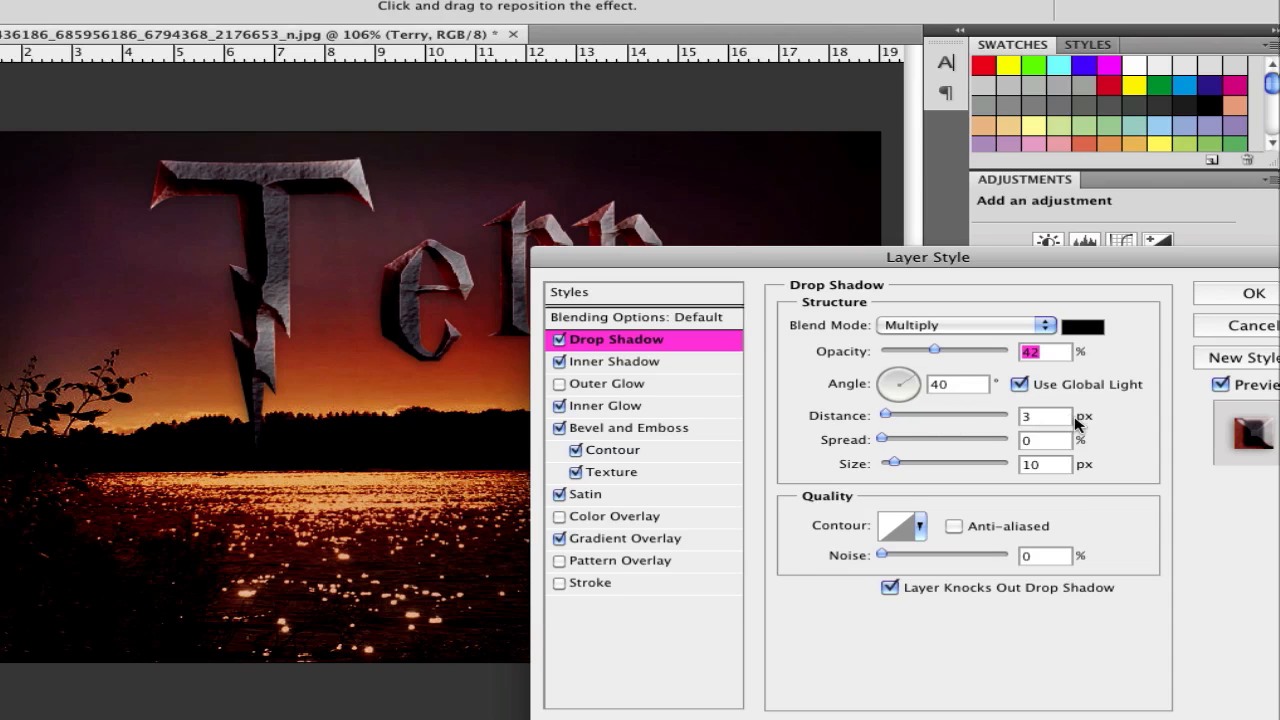
{"action": "mouse_move", "coordinate": [1073, 481]}
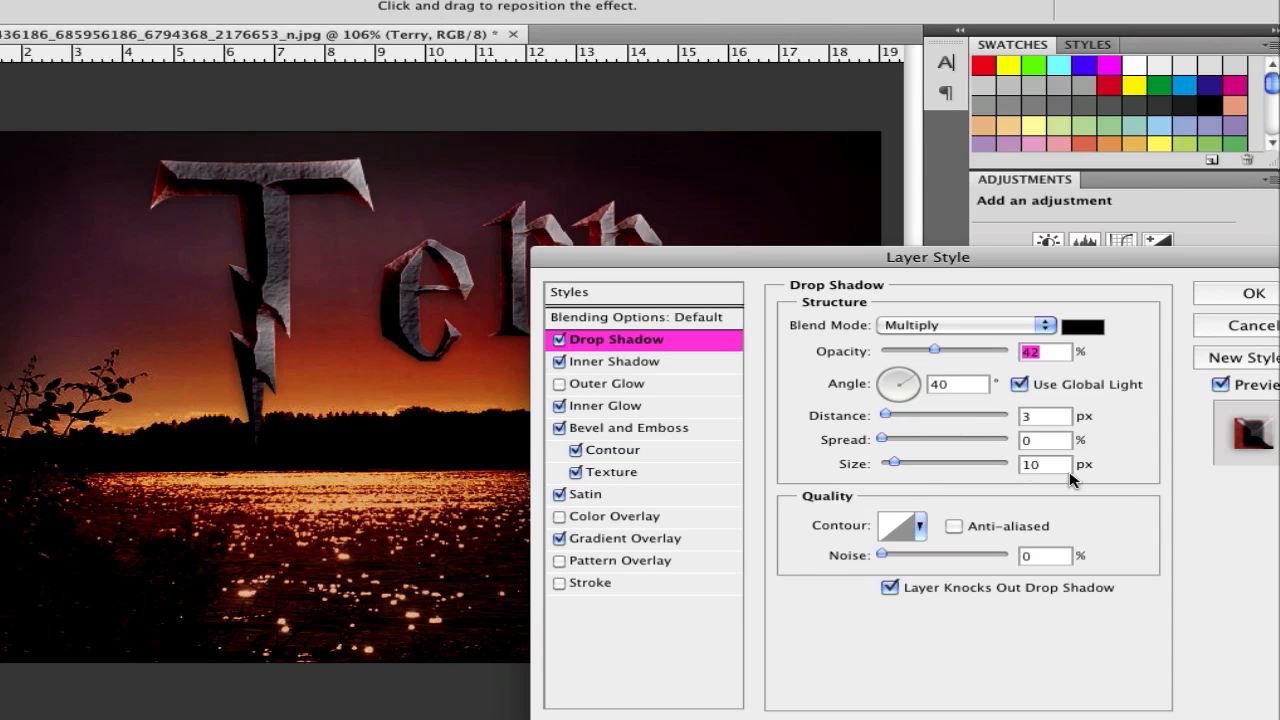